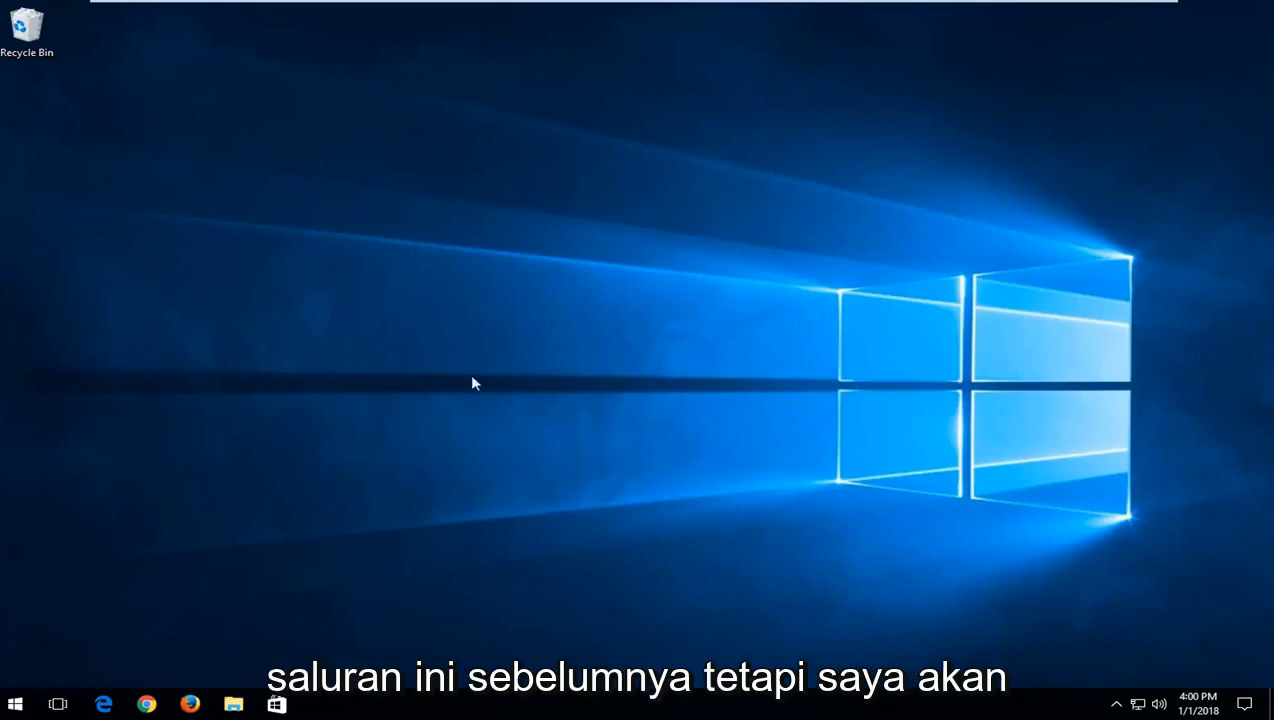
mouse_move(433, 348)
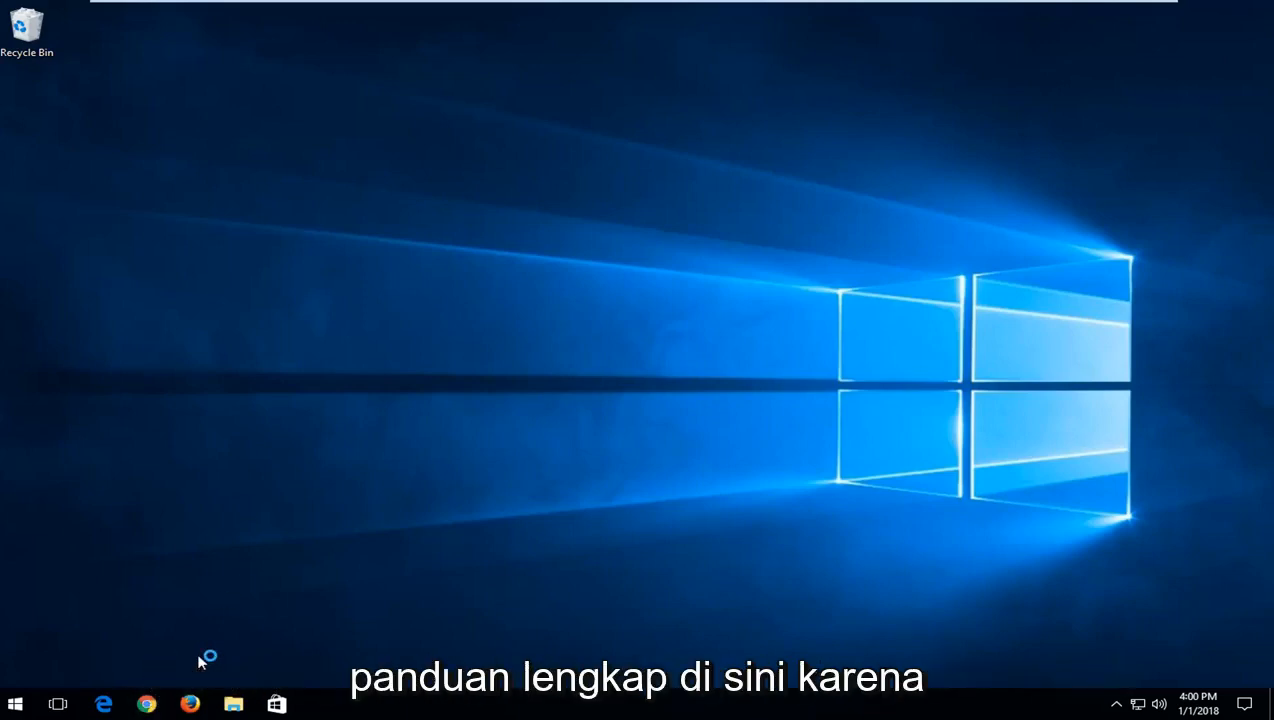
Step: Search Google for 'ccleaner' in Chrome with the window maximized
left_click(146, 704)
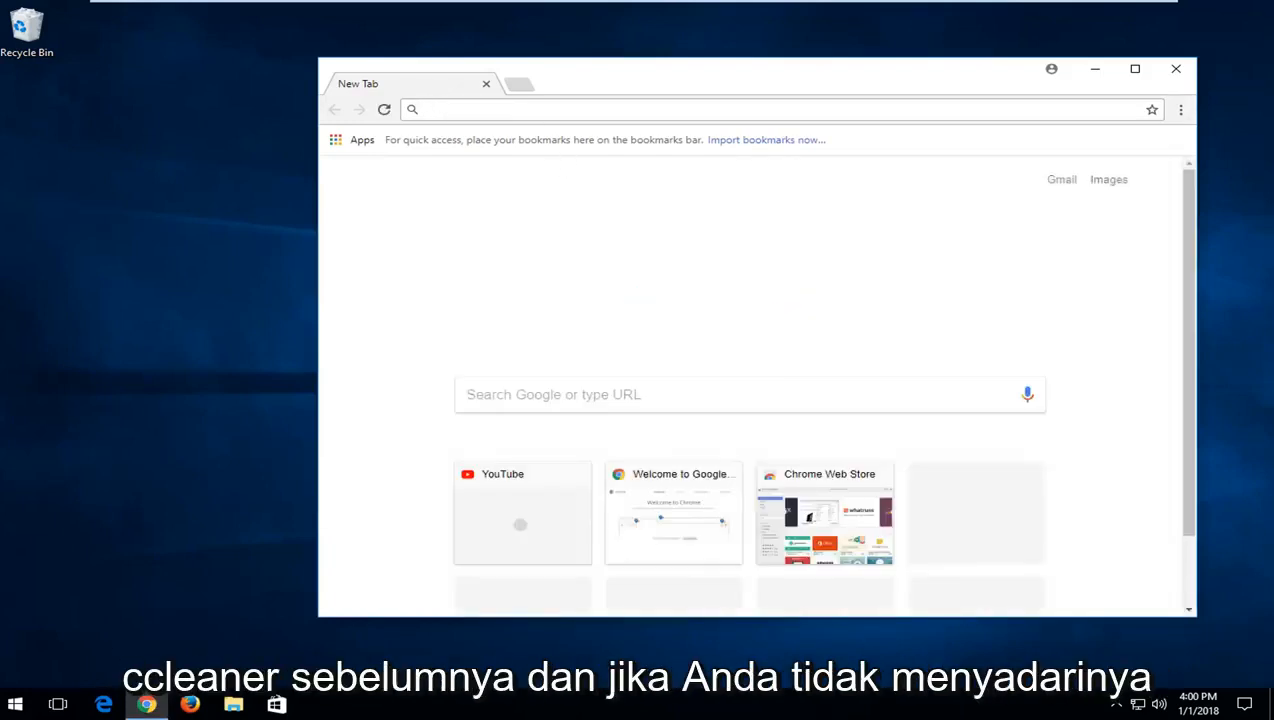
type("ccleaner&rlz=1C1CHBF_enUS768US768&oq=ccleaner&aqs=chrome..69i57j0l5.182...")
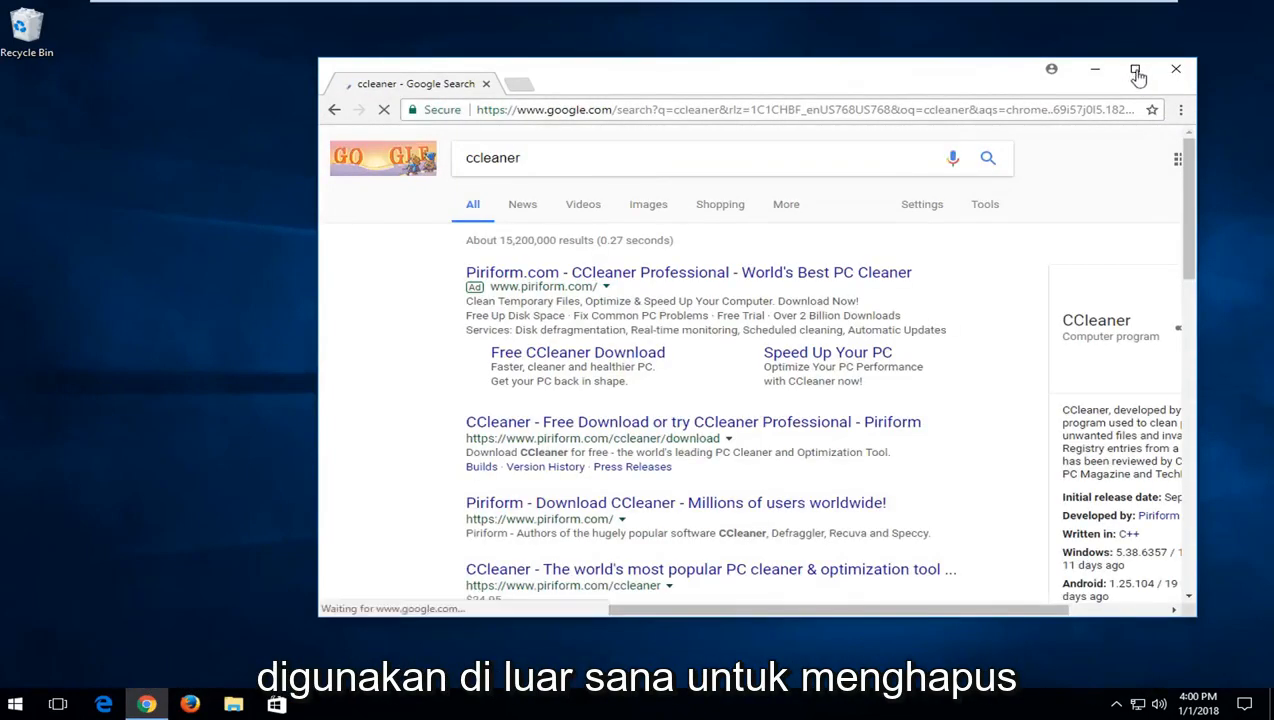
left_click(1137, 69)
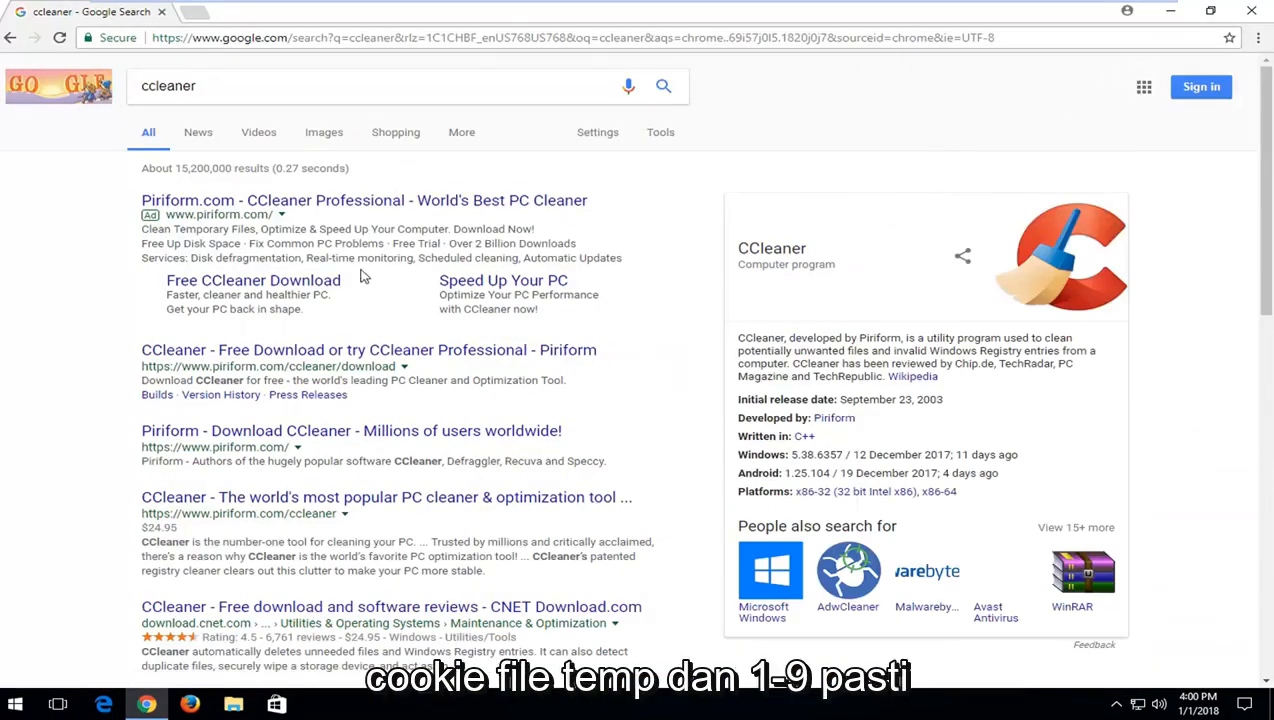
mouse_move(340, 228)
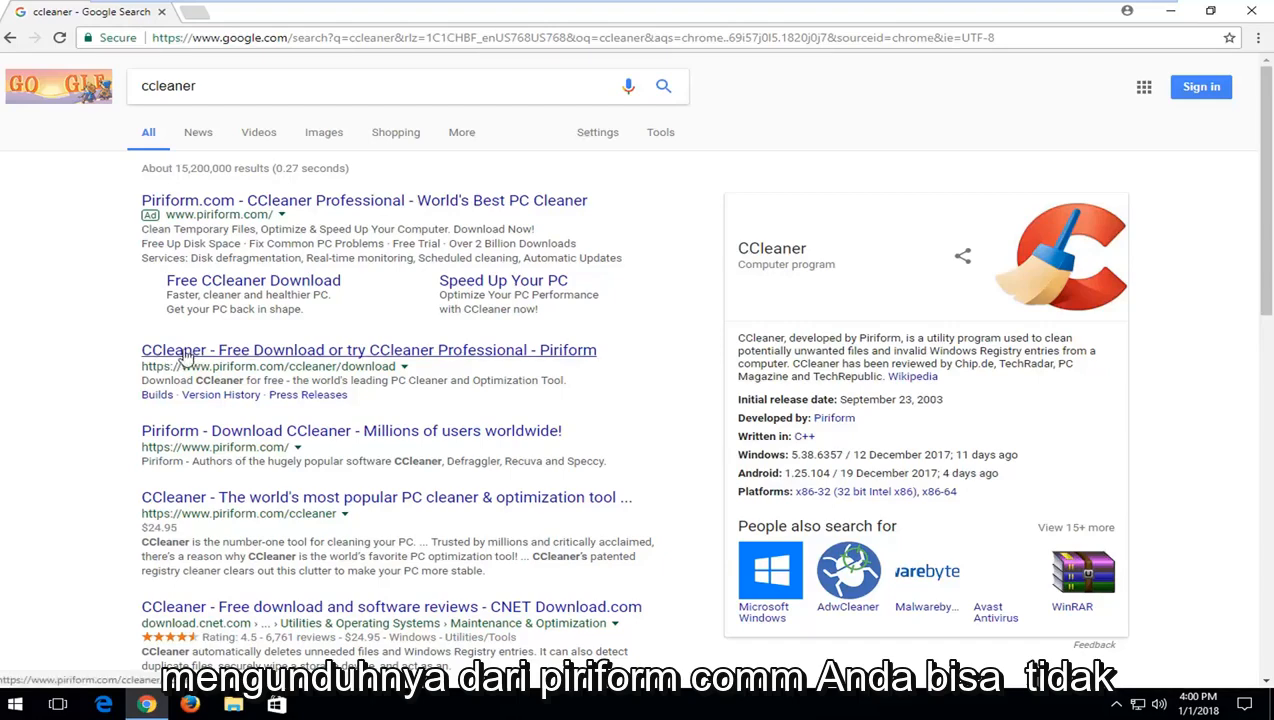
Step: Download the free CCleaner installer (ccsetup538.exe) from Piriform's download page
left_click(369, 349)
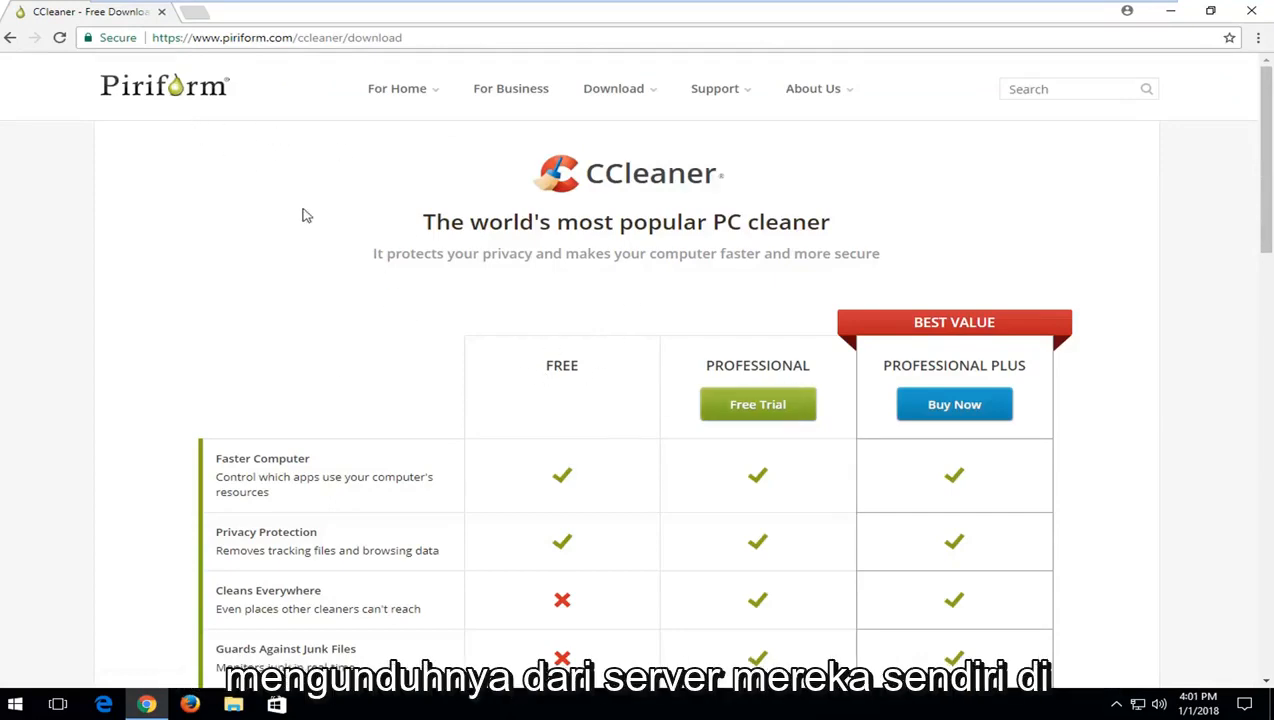
scroll("down", 3)
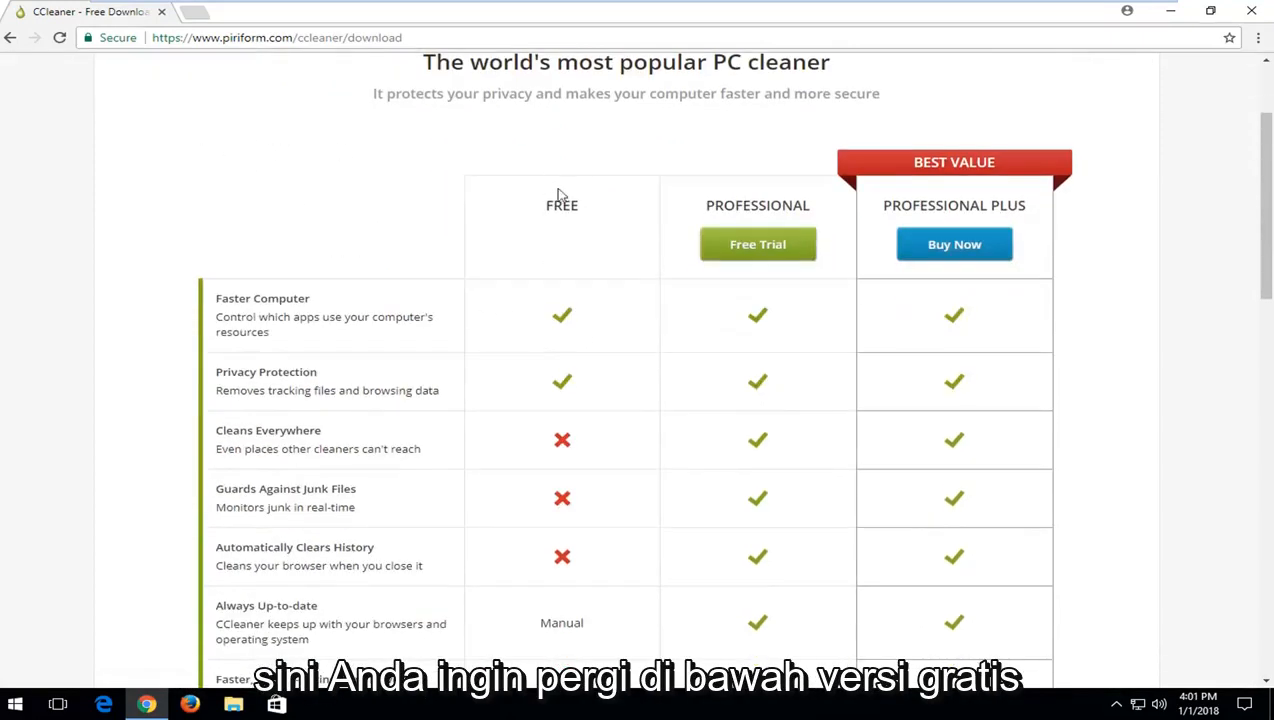
scroll("down", 3)
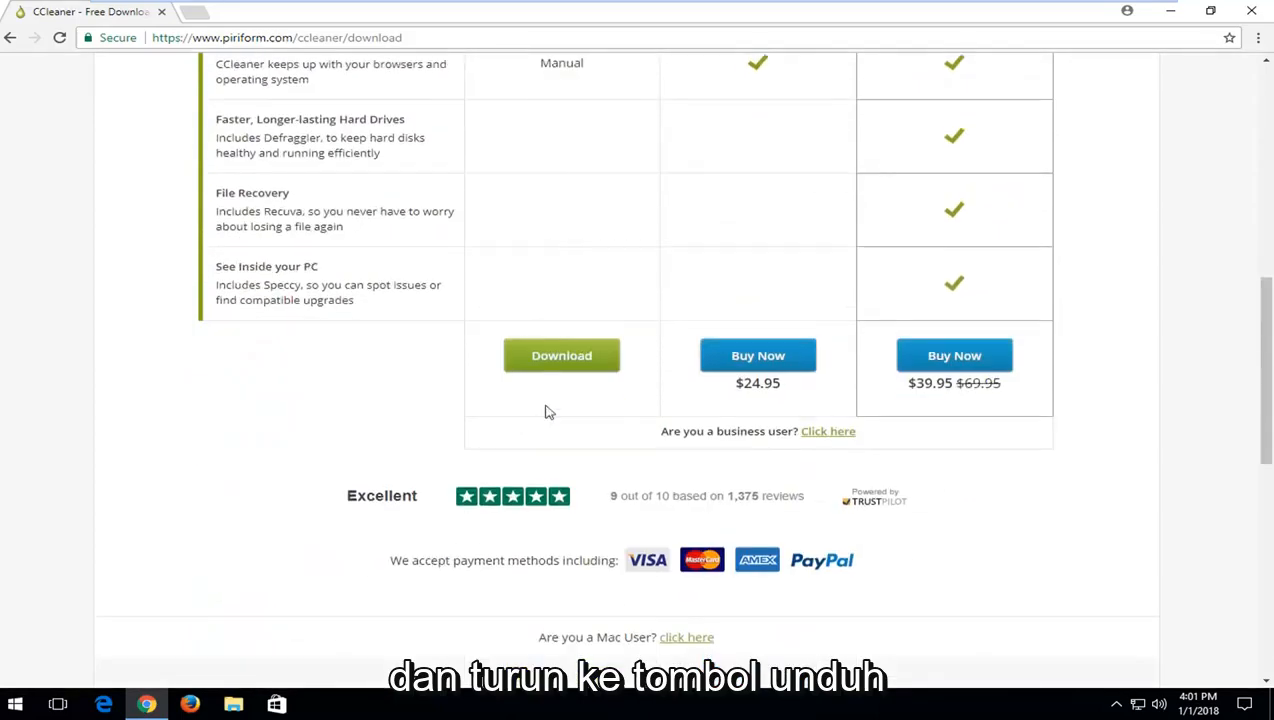
left_click(561, 355)
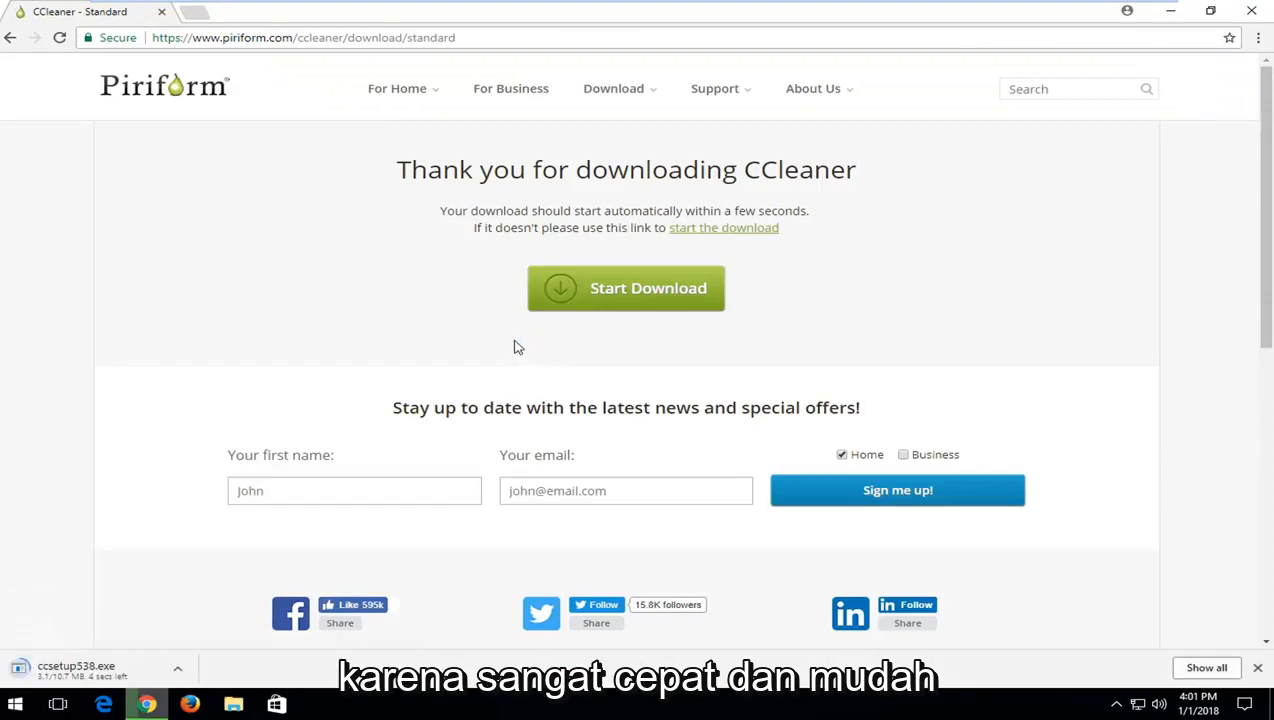
mouse_move(531, 428)
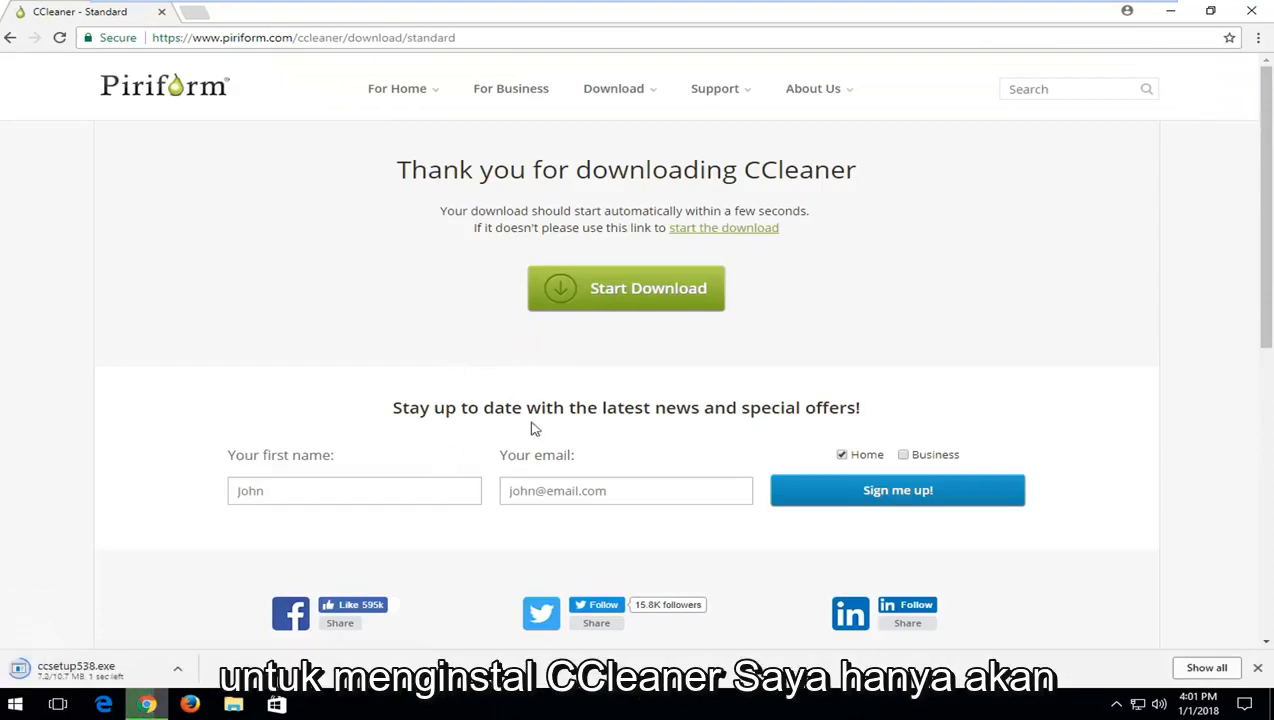
mouse_move(105, 522)
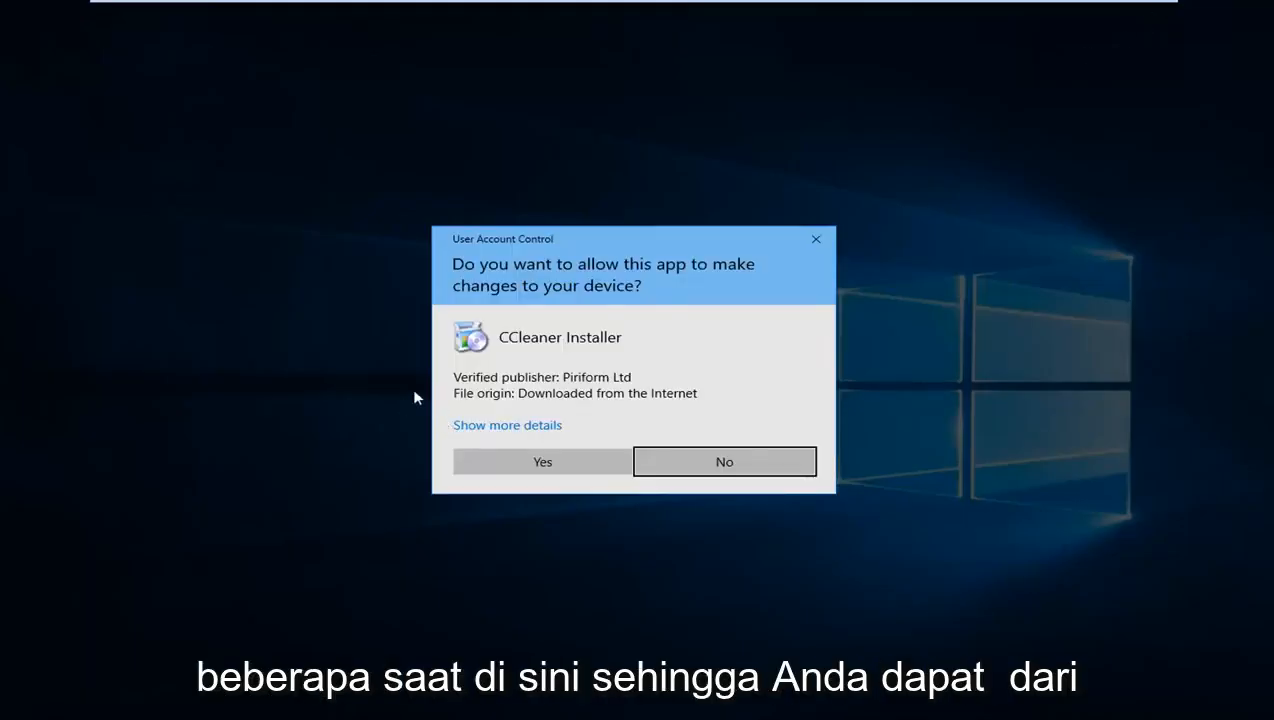
mouse_move(502, 322)
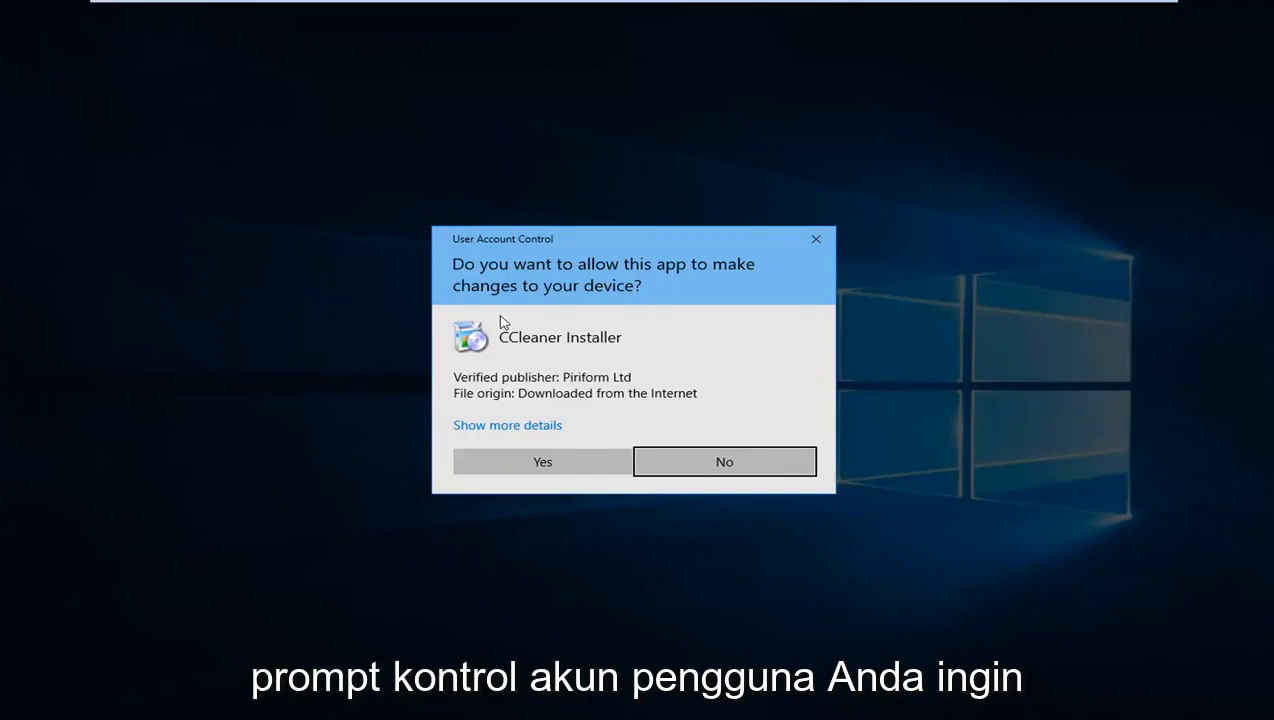
Step: Approve the User Account Control prompt for CCleaner Installer
left_click(542, 461)
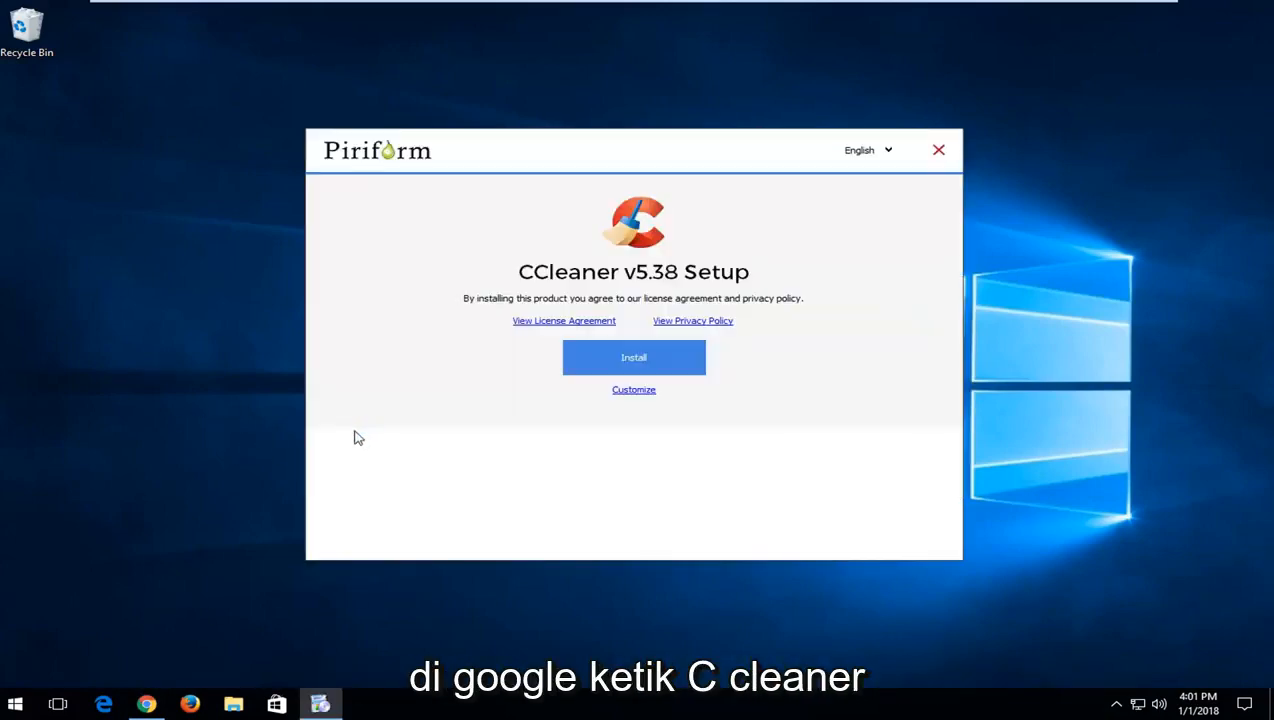
Step: Uncheck the Avast Free Antivirus offer and install CCleaner v5.38
left_click(633, 390)
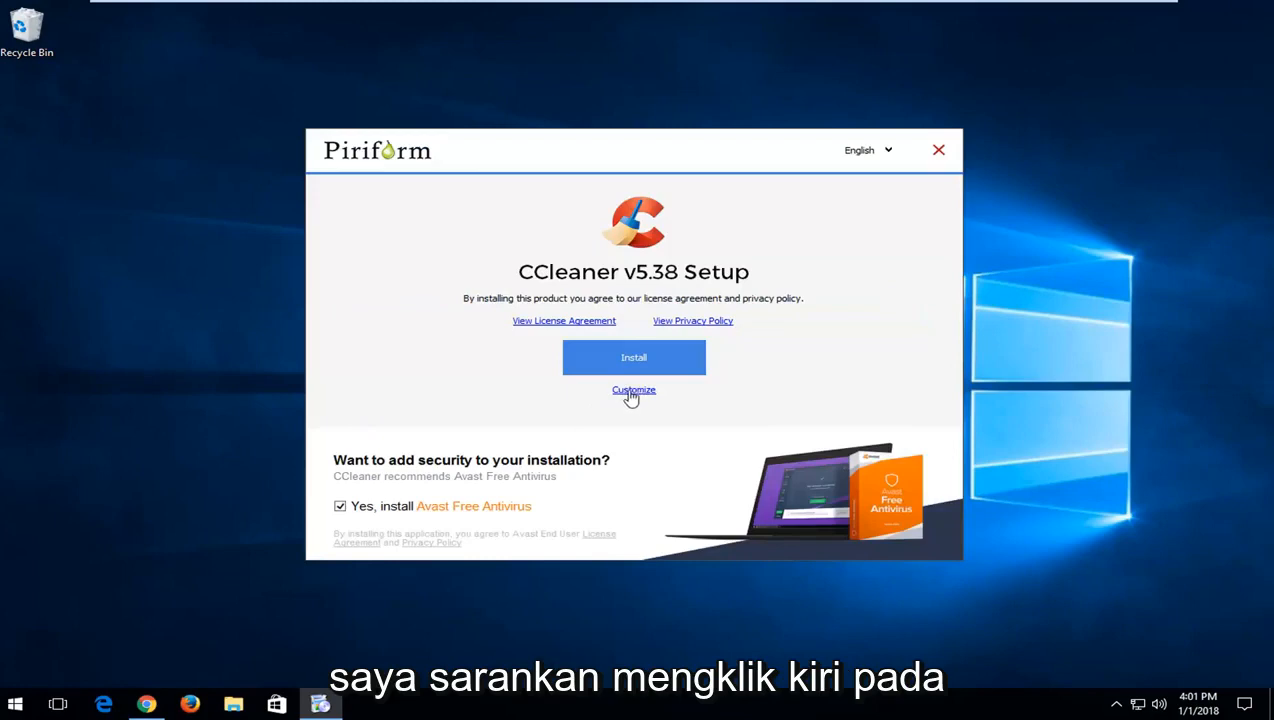
left_click(633, 390)
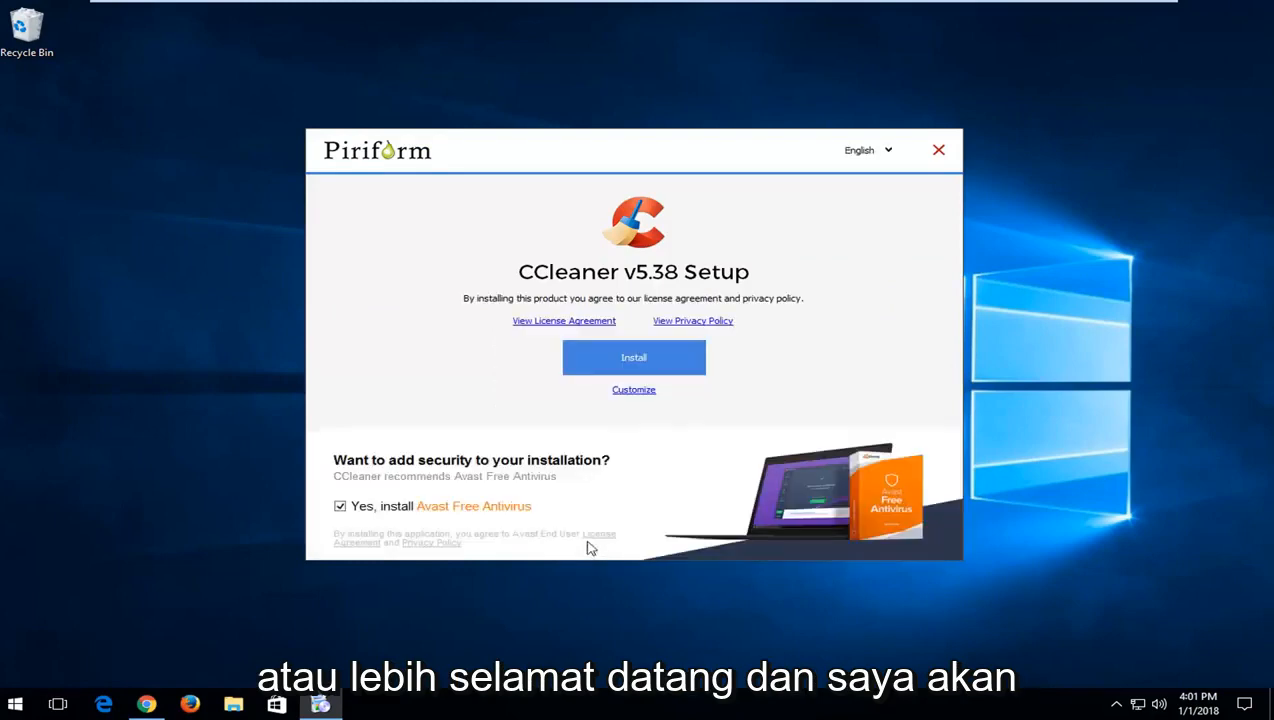
left_click(340, 506)
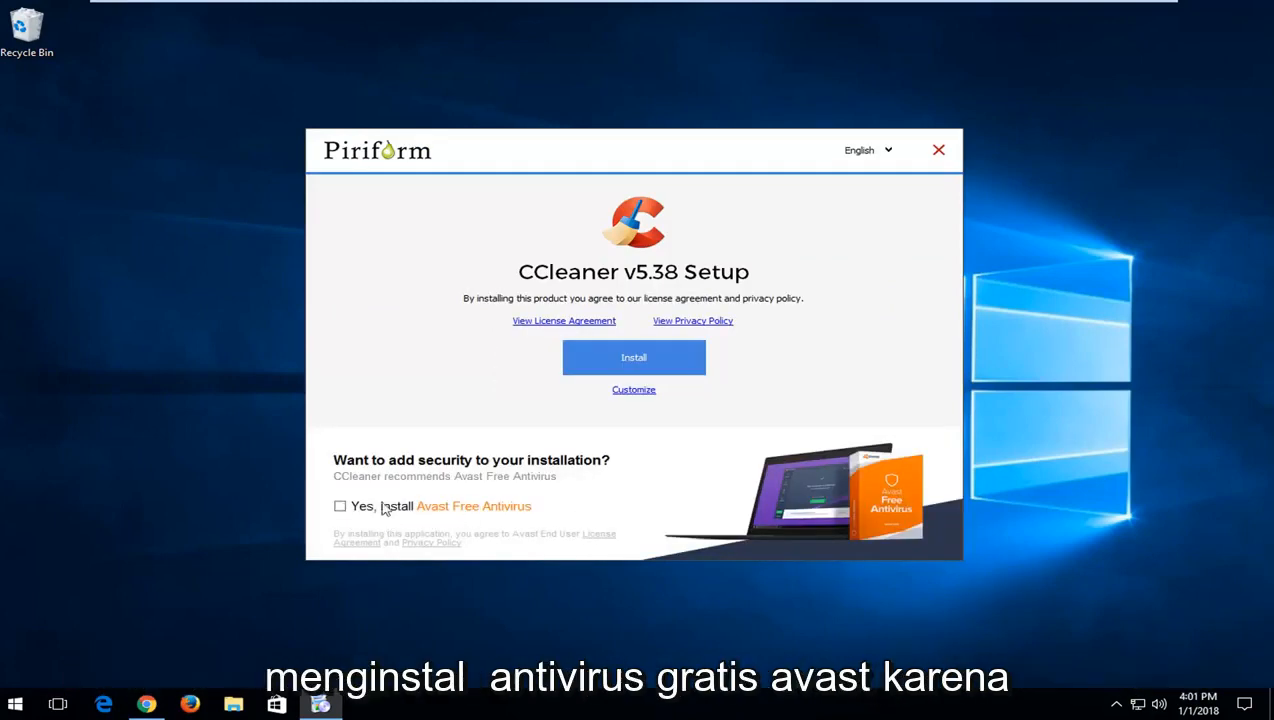
mouse_move(333, 428)
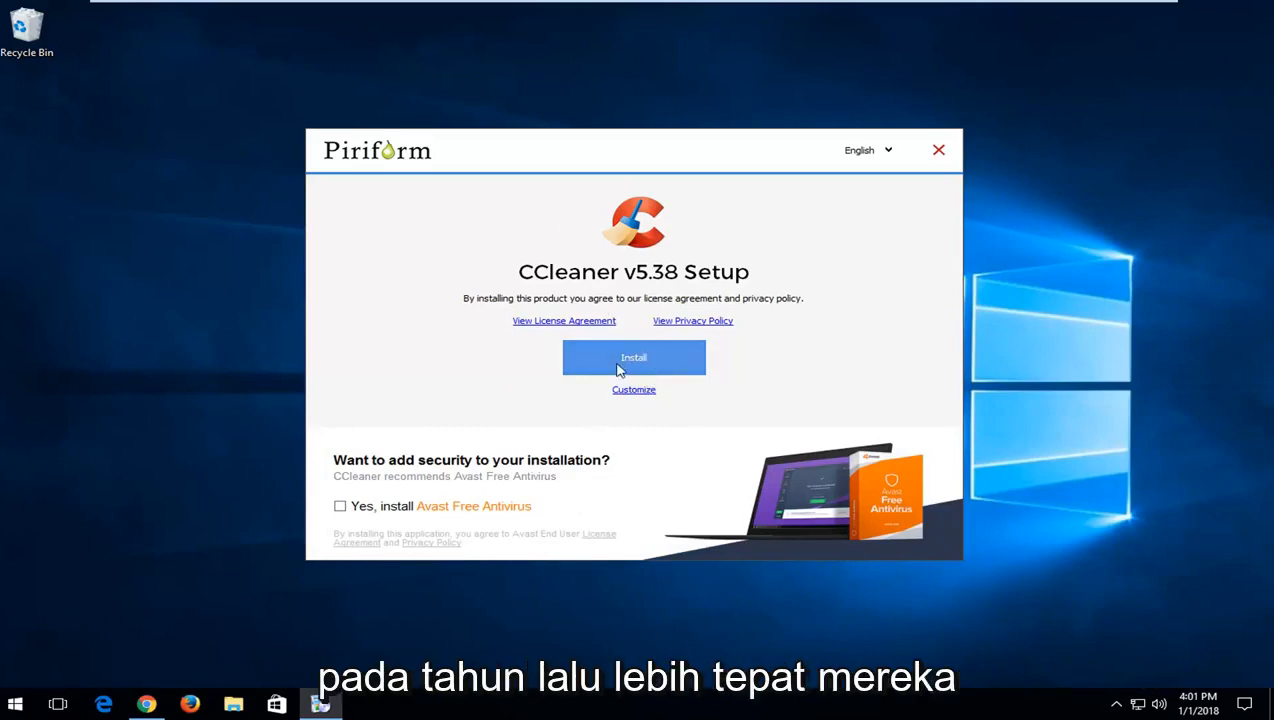
mouse_move(340, 501)
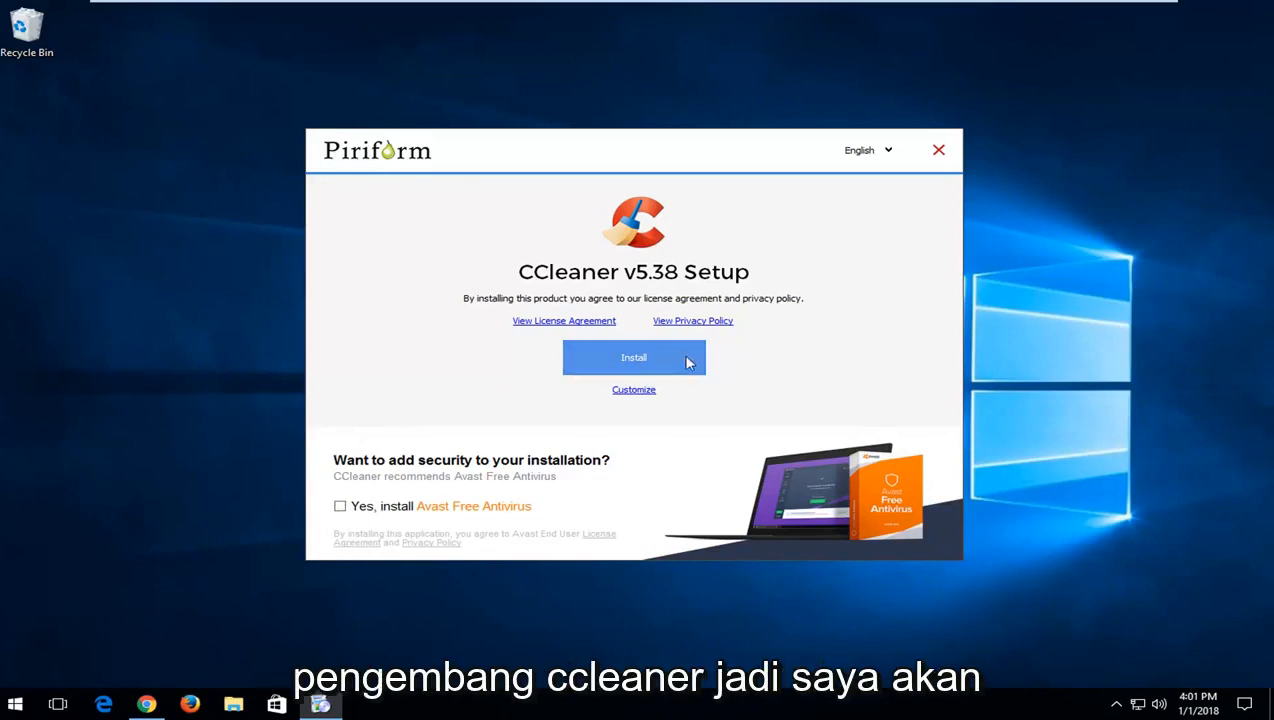
mouse_move(624, 375)
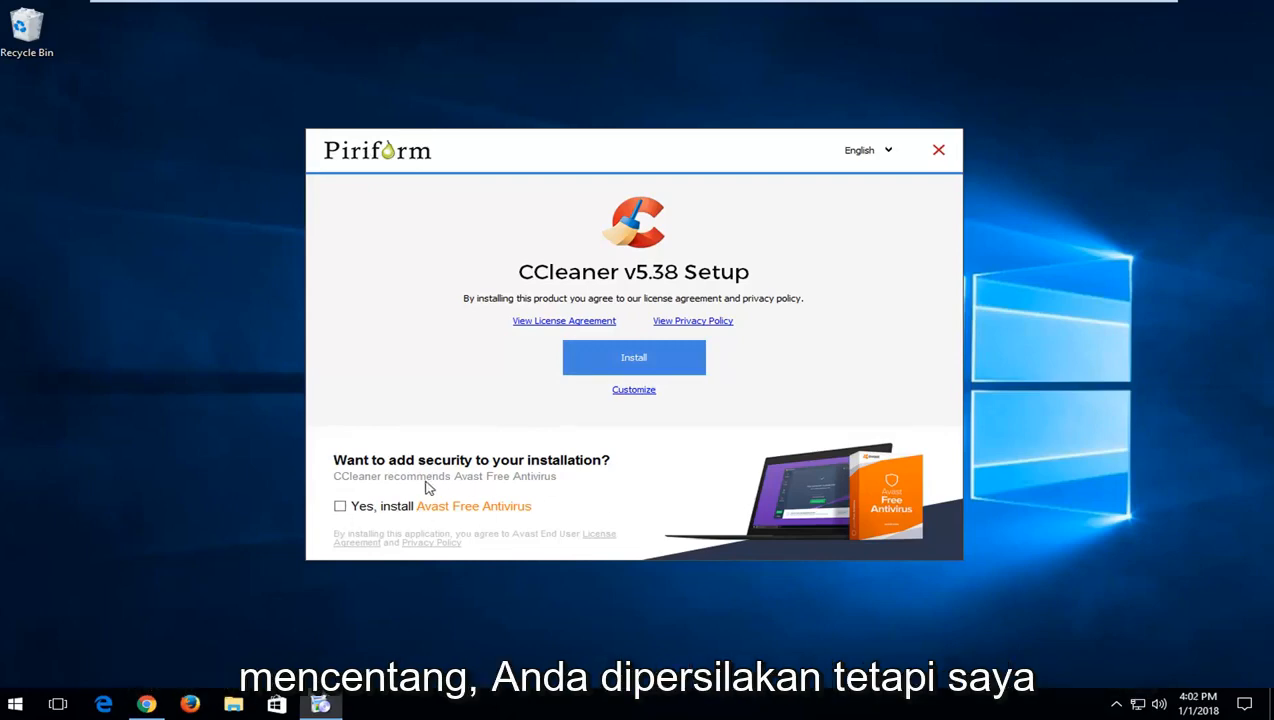
mouse_move(633, 357)
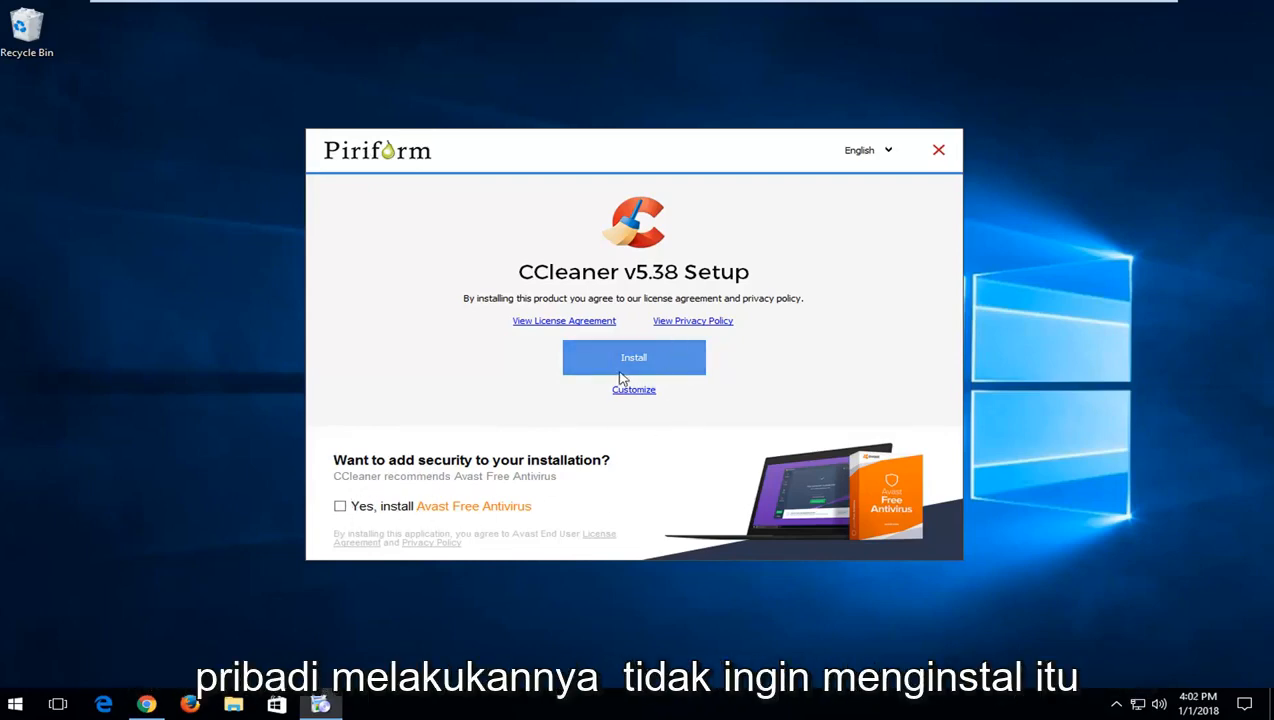
mouse_move(757, 293)
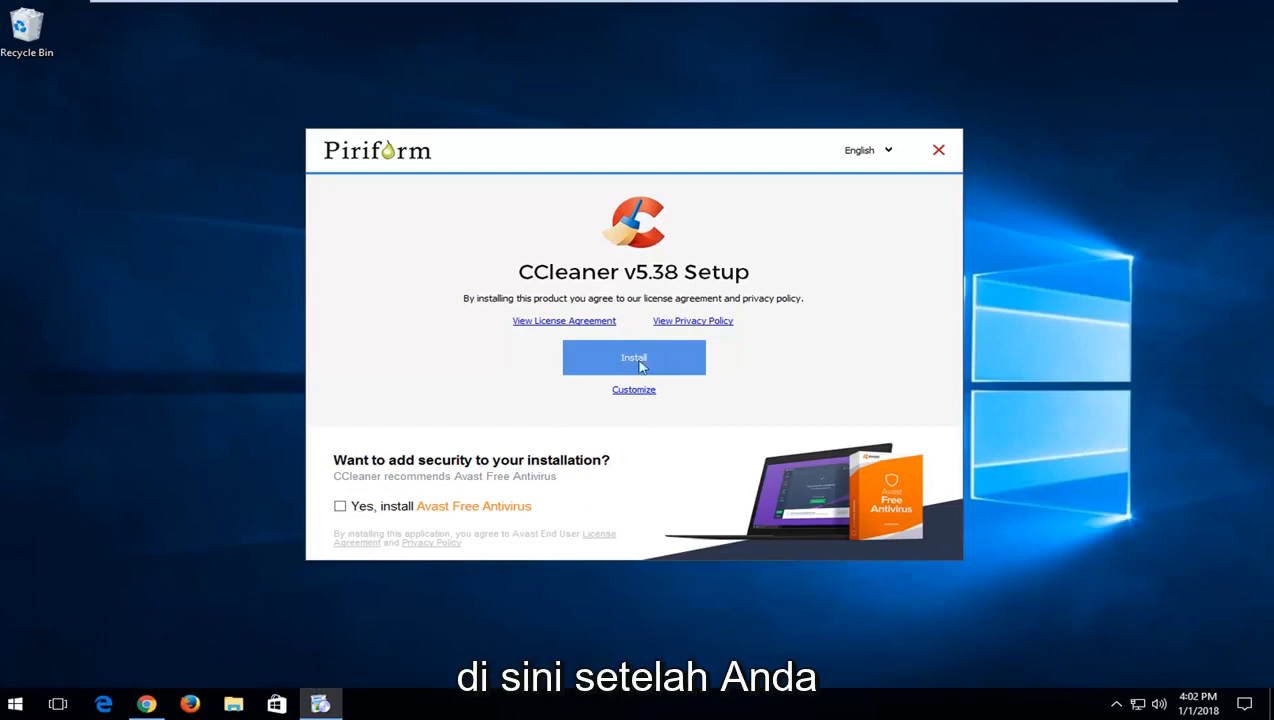
left_click(634, 357)
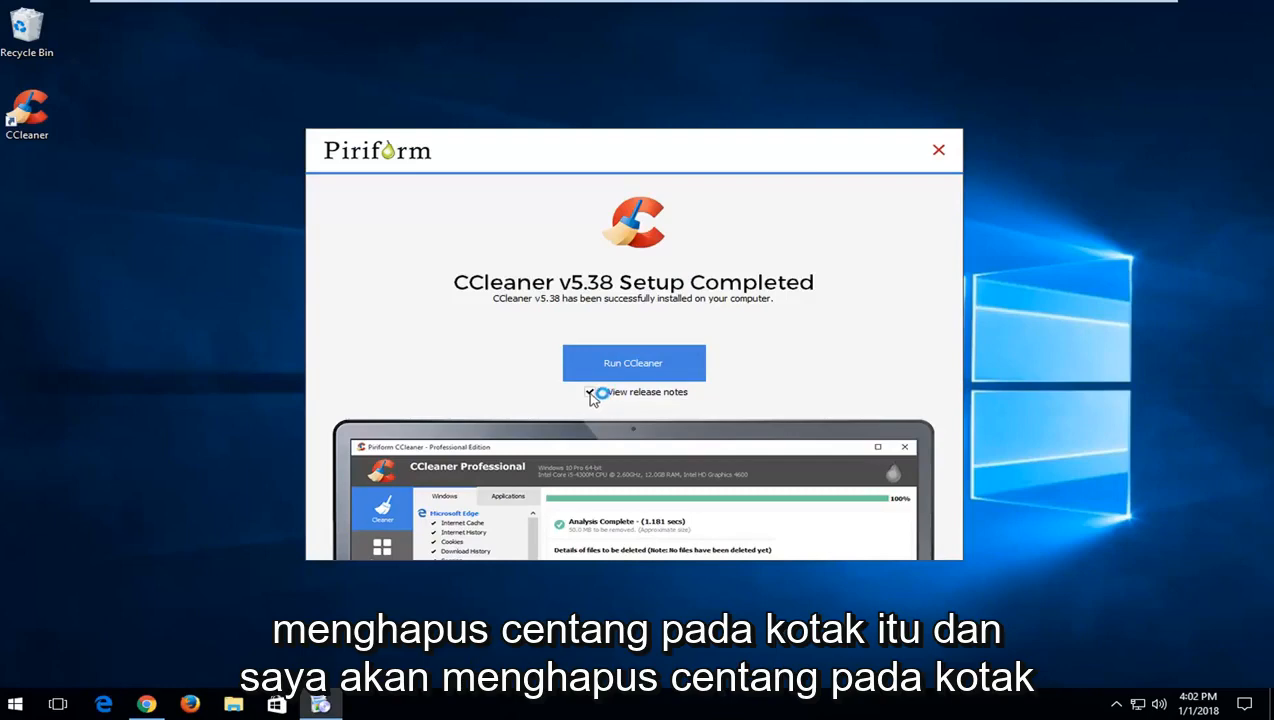
Step: Skip the release notes and run CCleaner Free v5.38
left_click(590, 391)
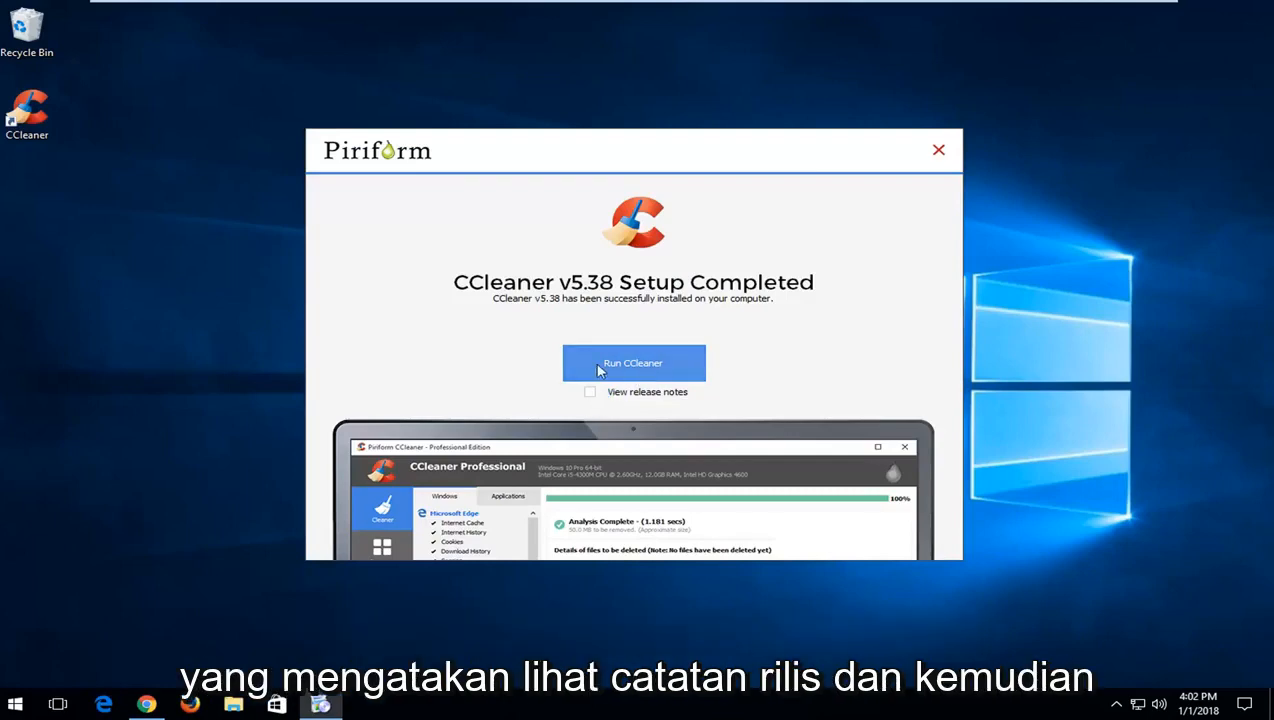
left_click(633, 362)
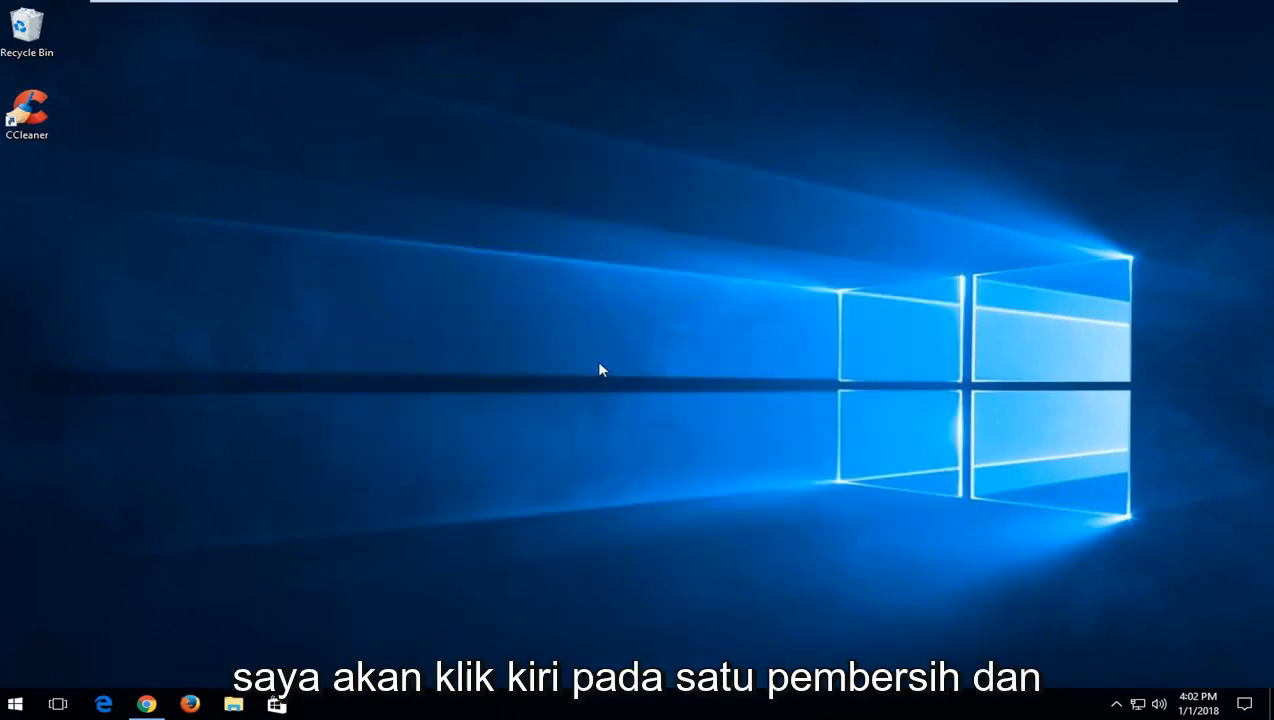
double_click(27, 110)
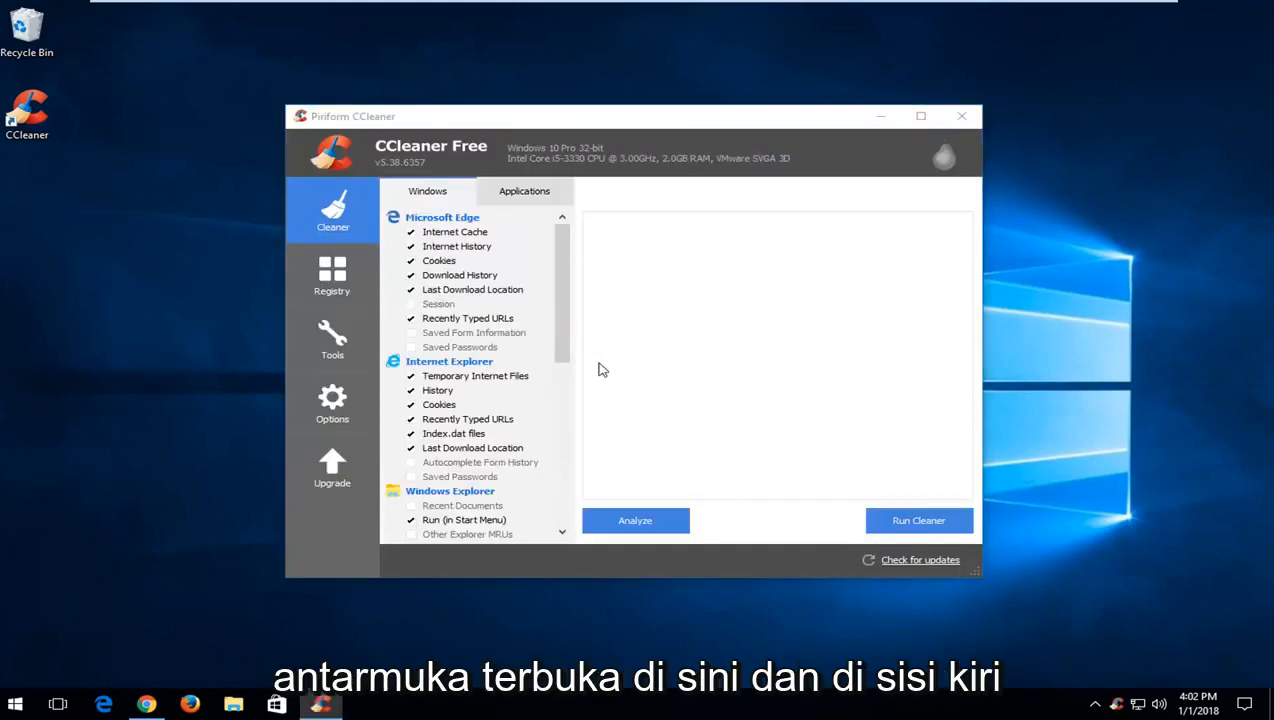
mouse_move(332, 400)
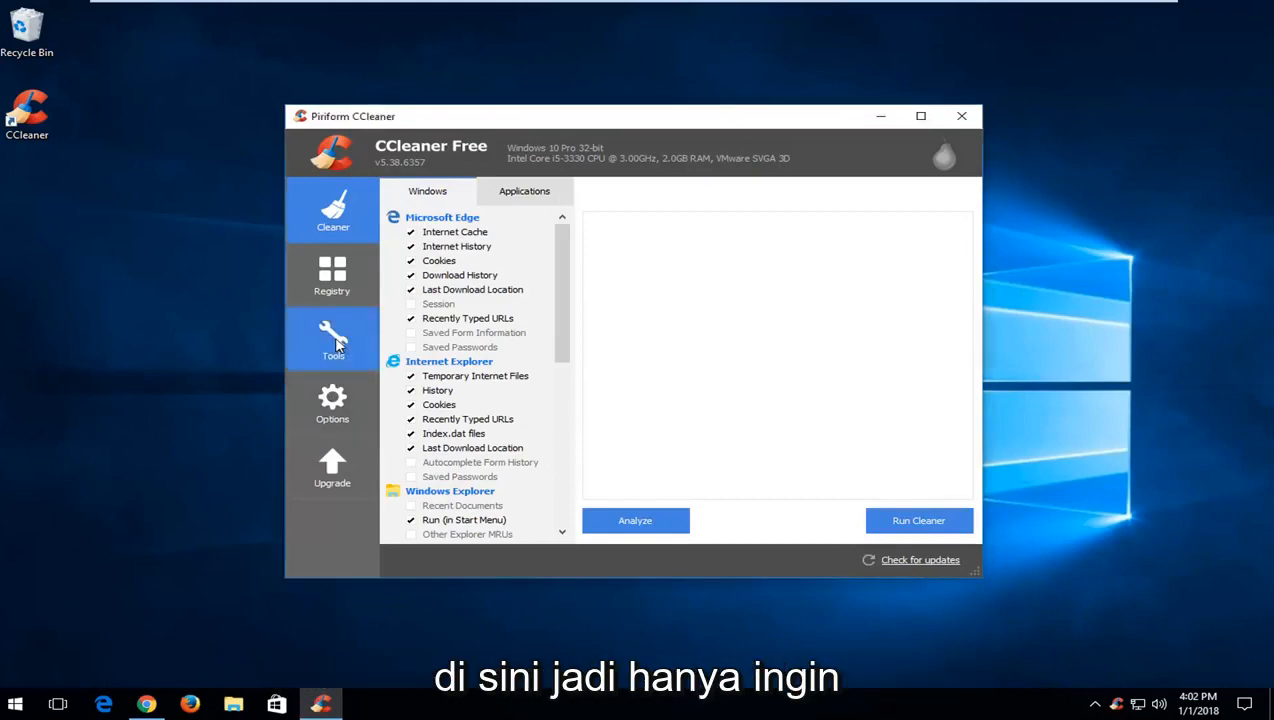
Step: Show CCleaner's Tools section with the Uninstall program list
left_click(332, 340)
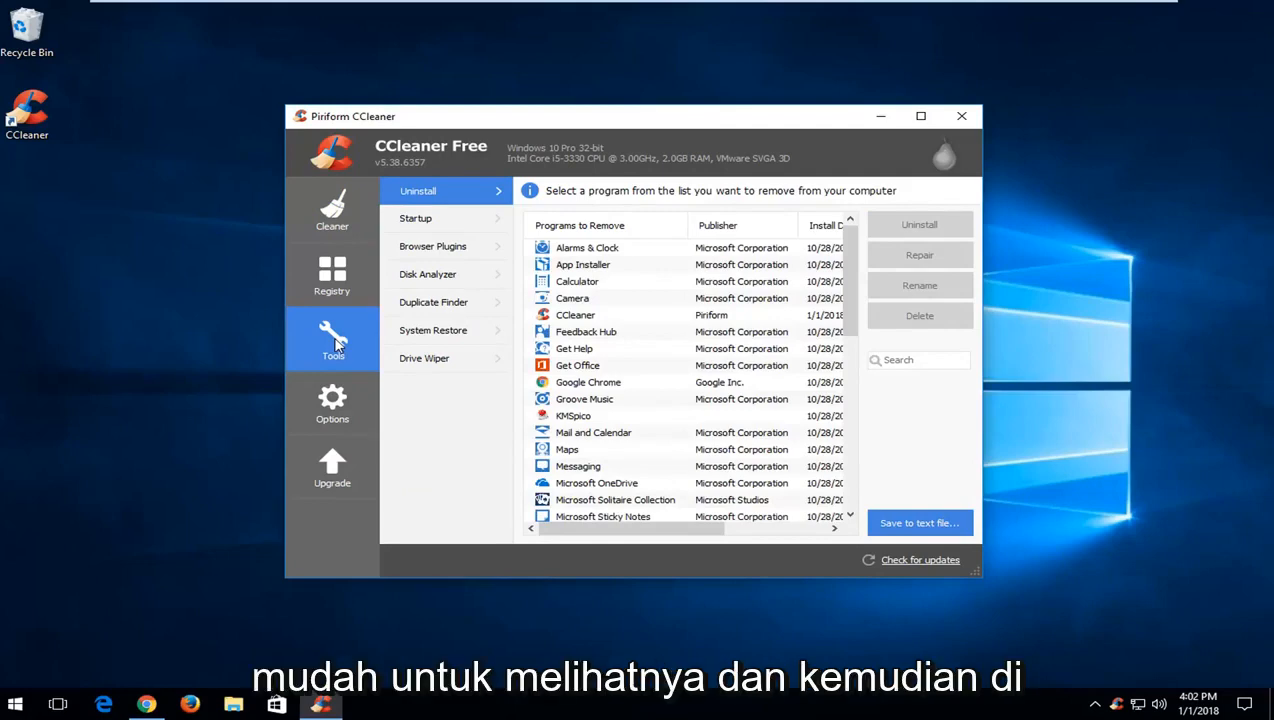
mouse_move(433, 302)
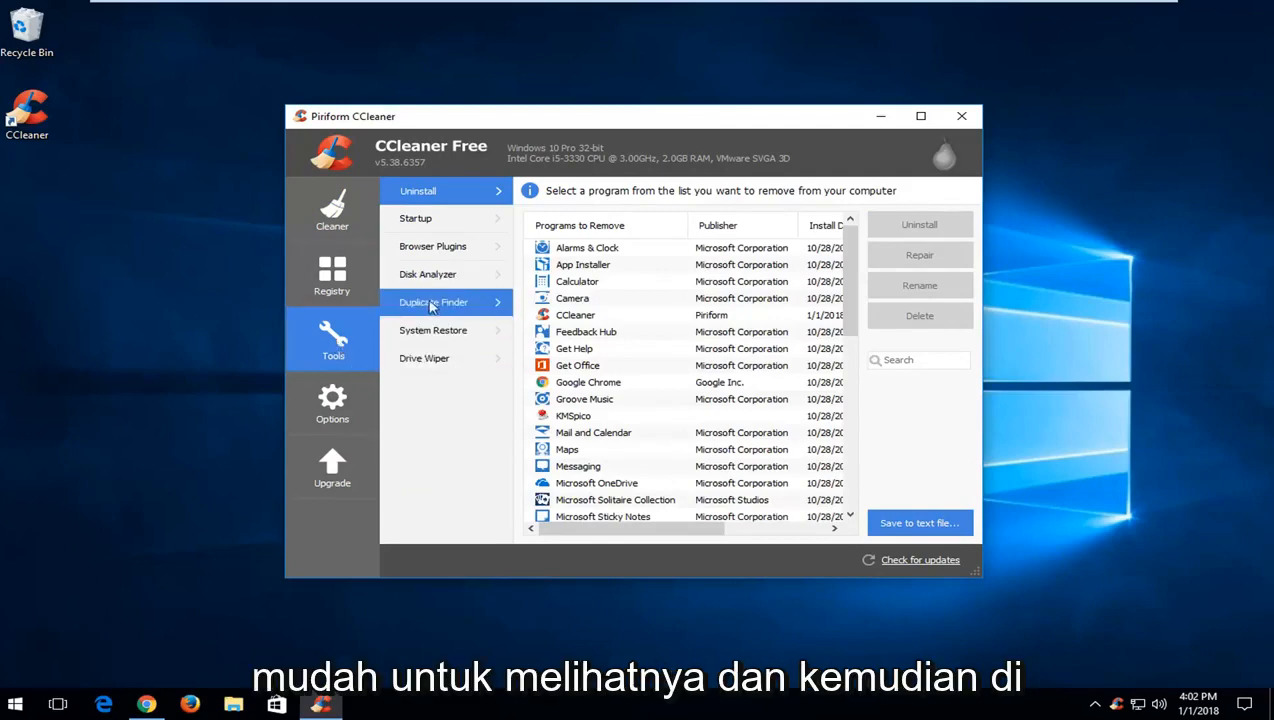
mouse_move(440, 307)
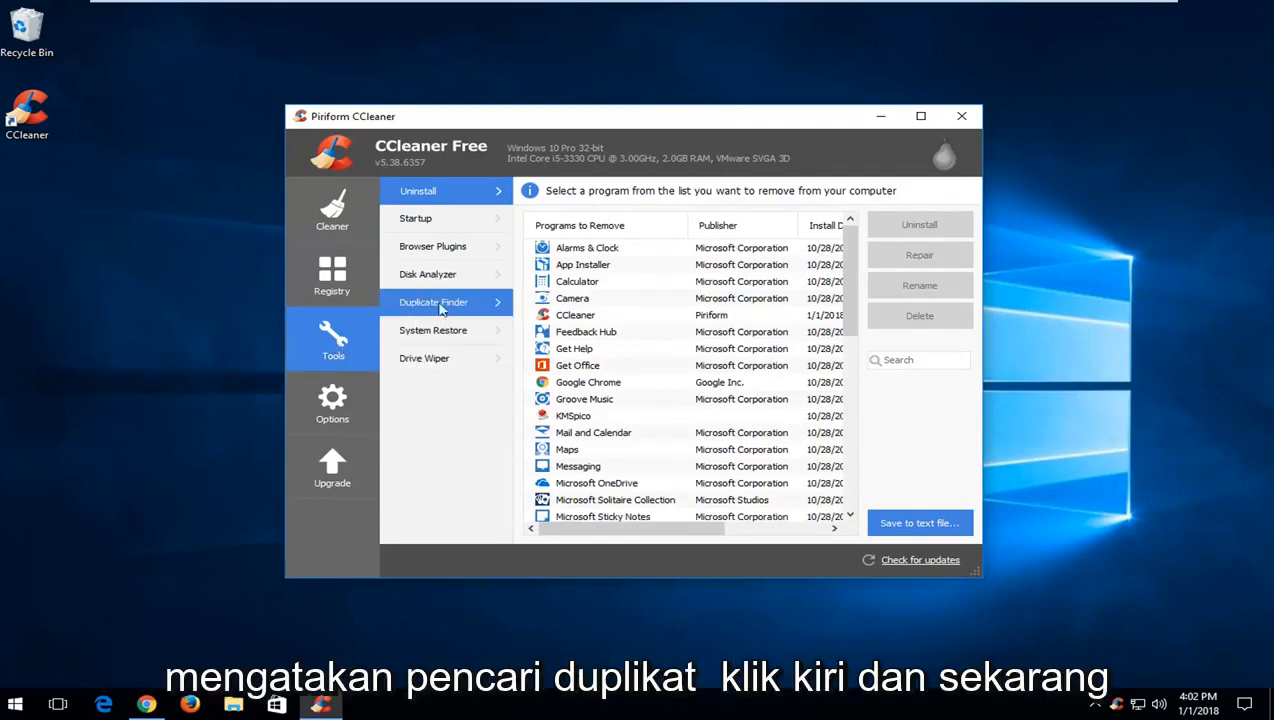
Step: Open Duplicate Finder, keep C:\*.* included, and review its match and ignore options
left_click(434, 302)
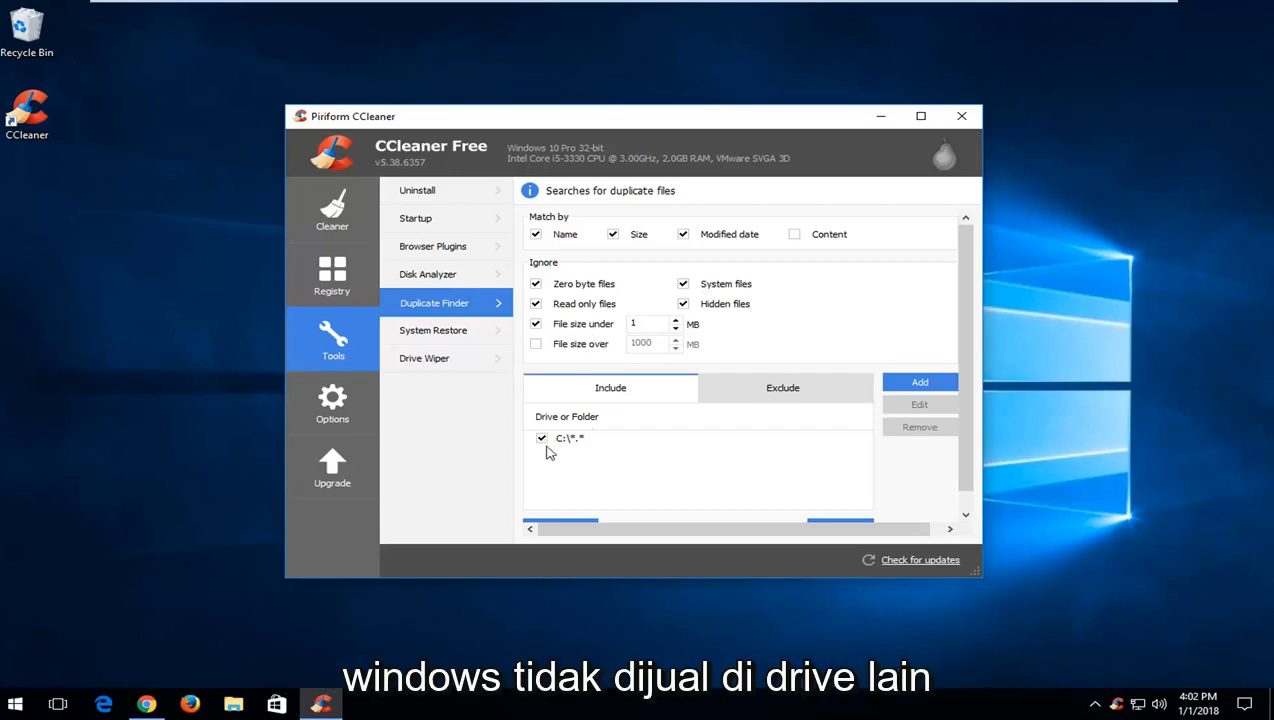
left_click(541, 438)
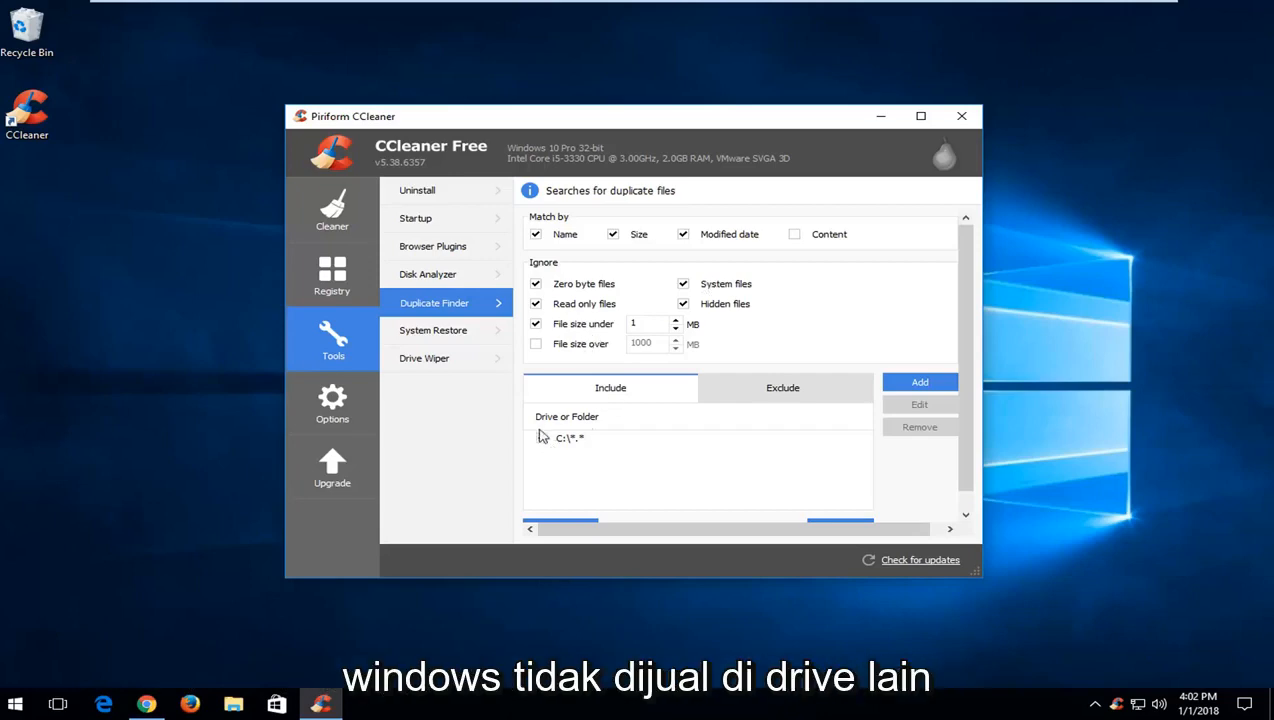
left_click(541, 438)
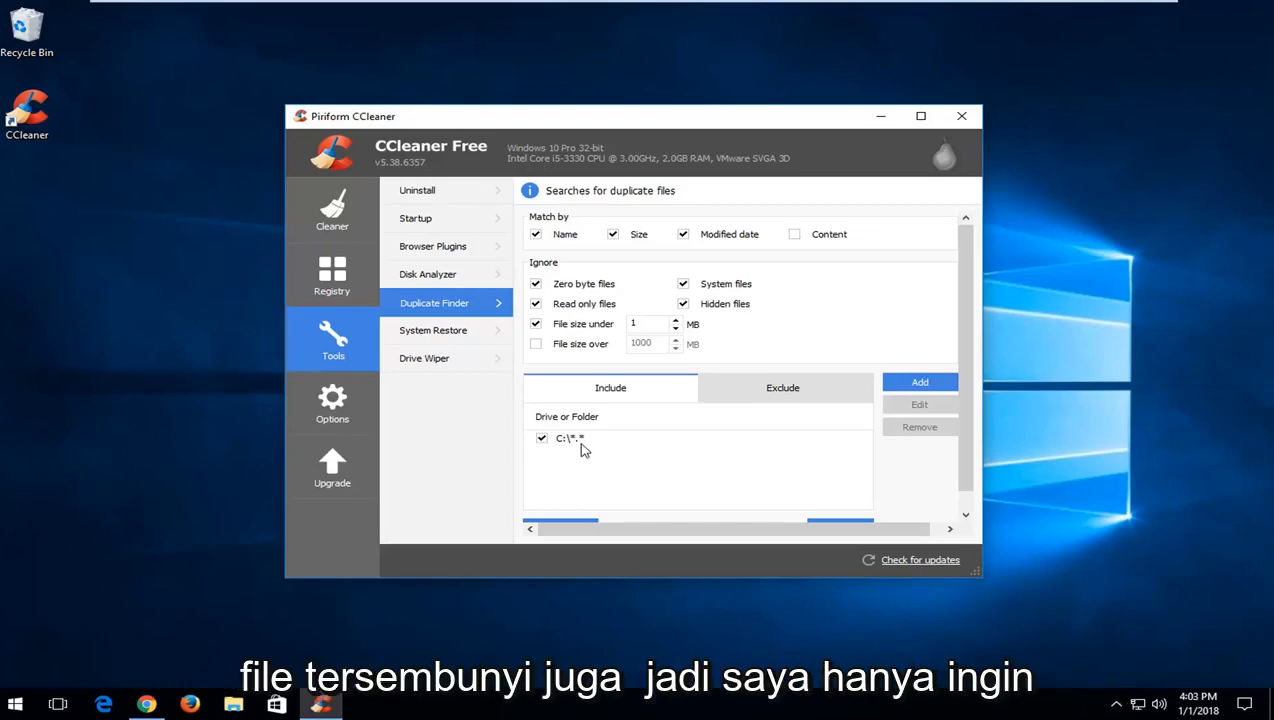
left_click(541, 438)
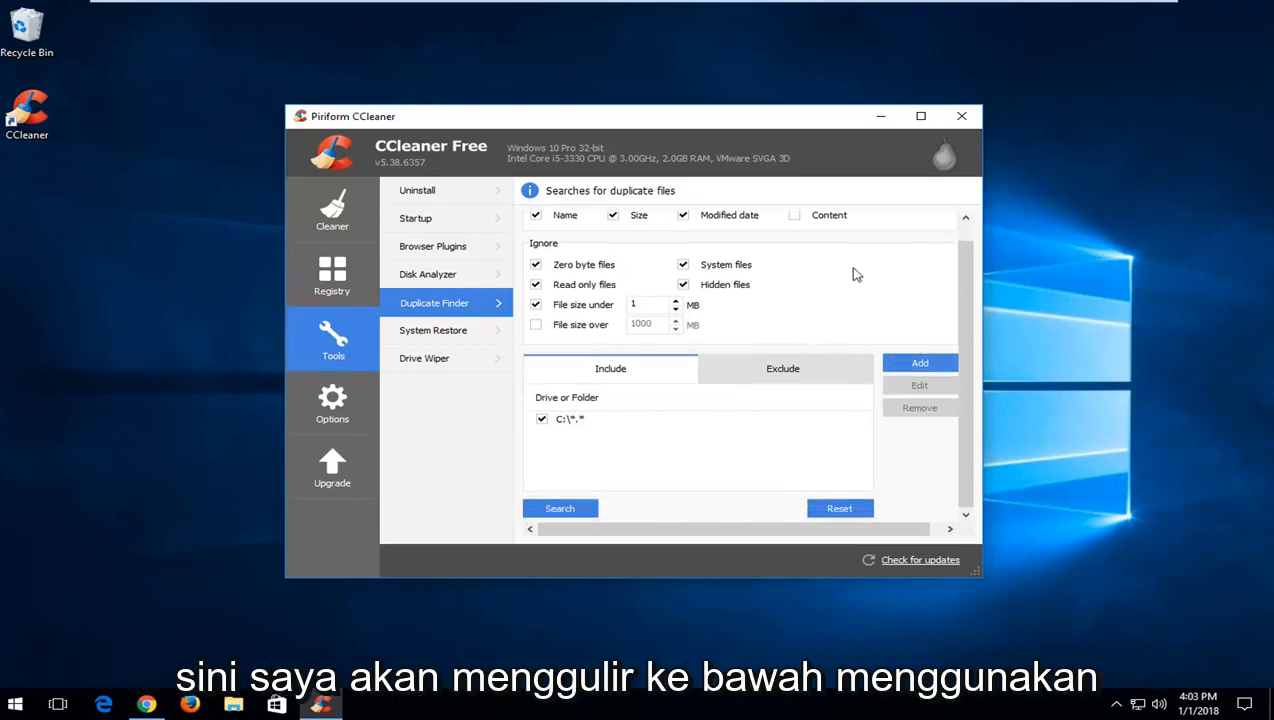
scroll("down", 3)
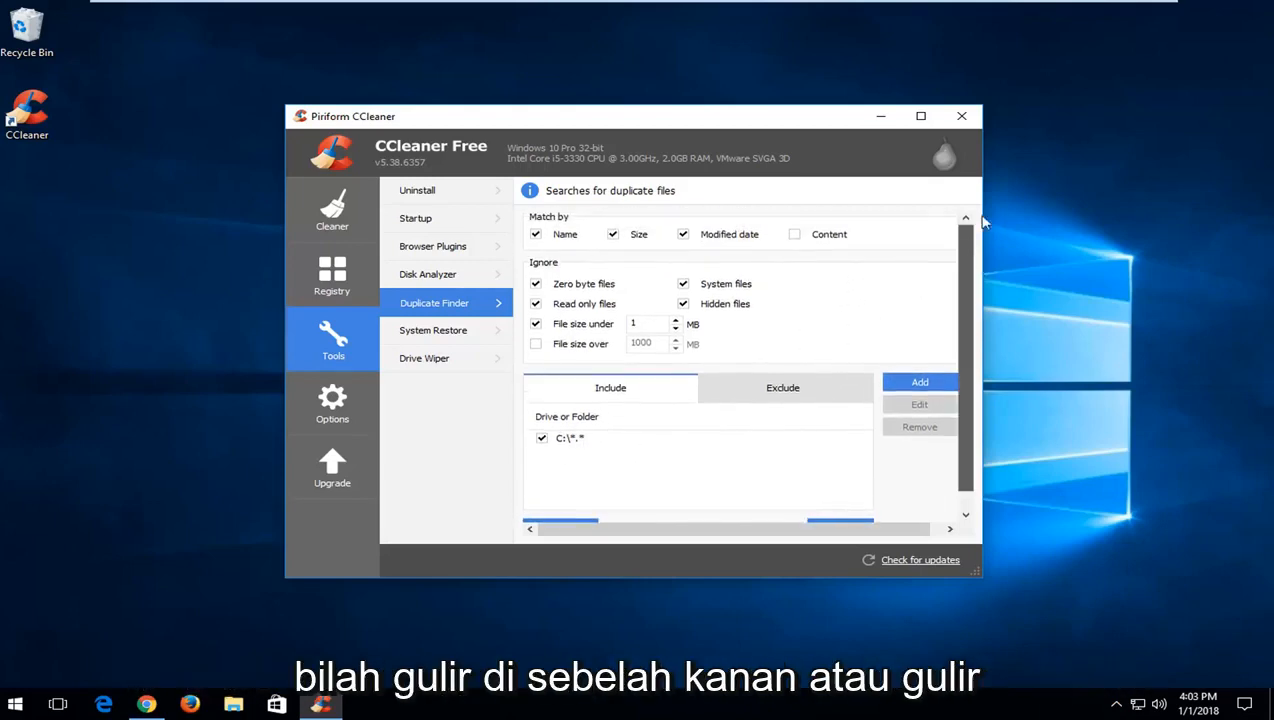
scroll("down", 3)
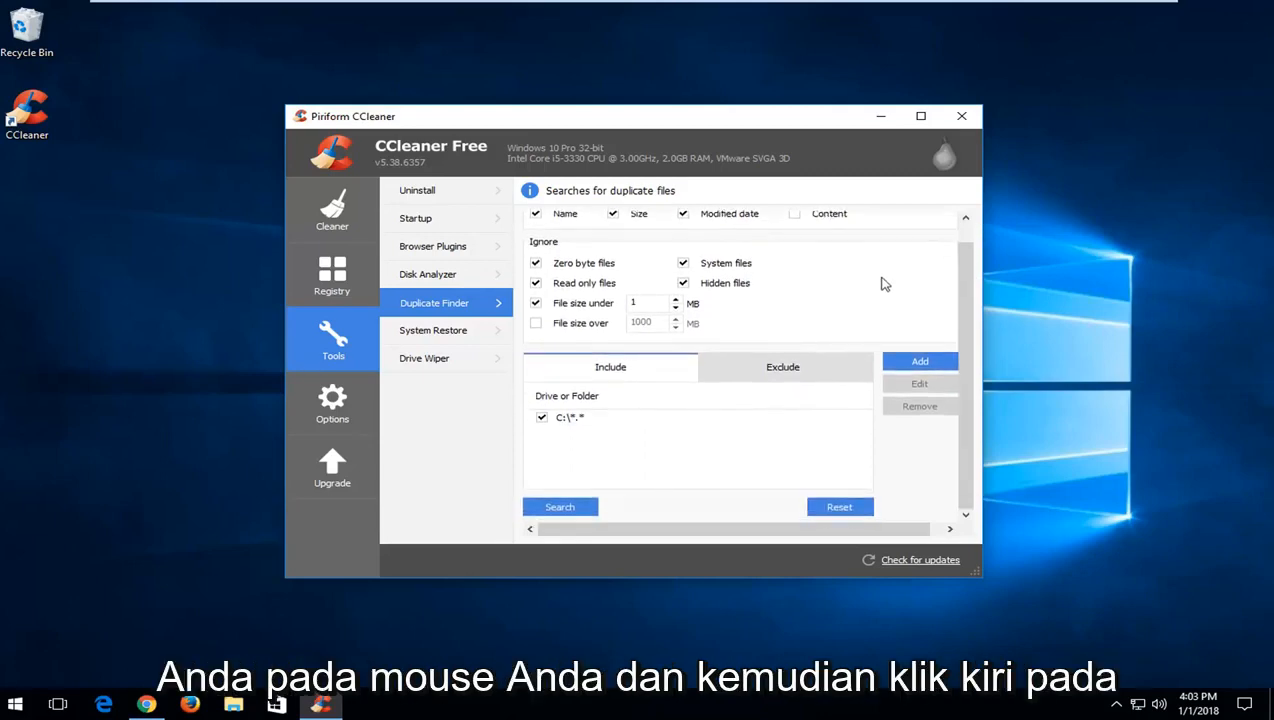
Step: Search C: for duplicates and tick two of the three GoogleUpdateSetup.exe copies
left_click(559, 507)
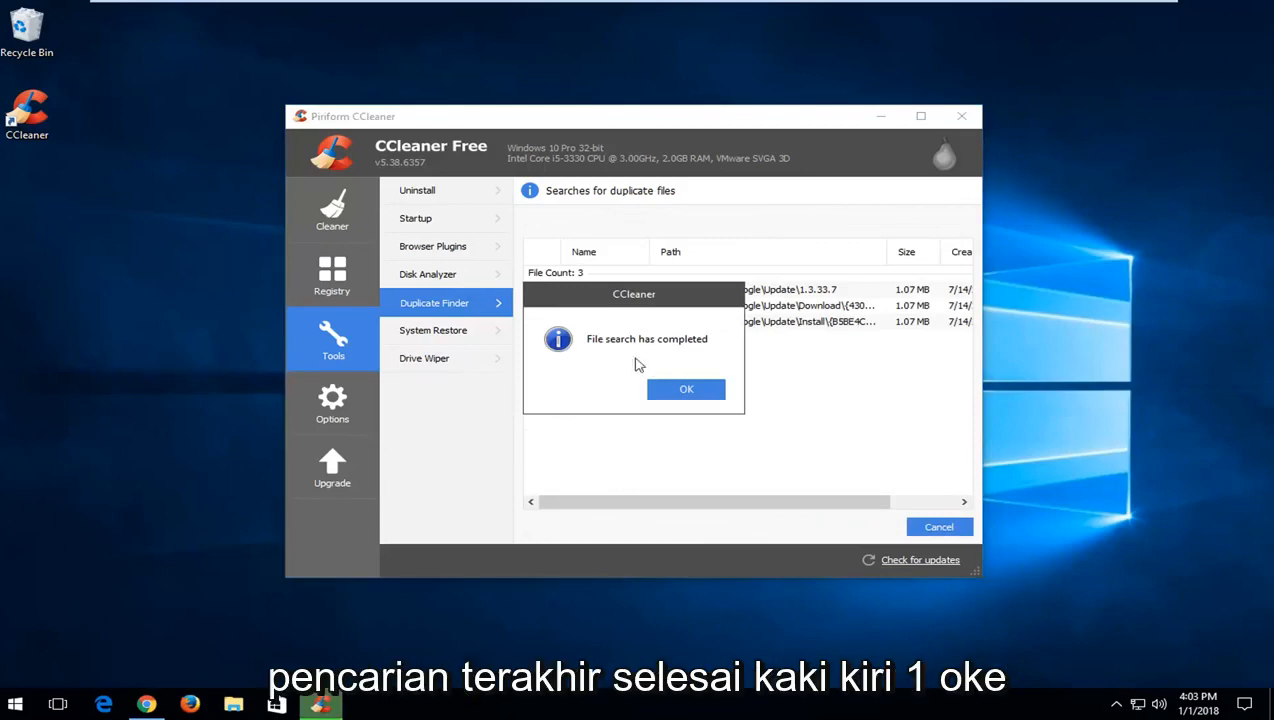
left_click(686, 389)
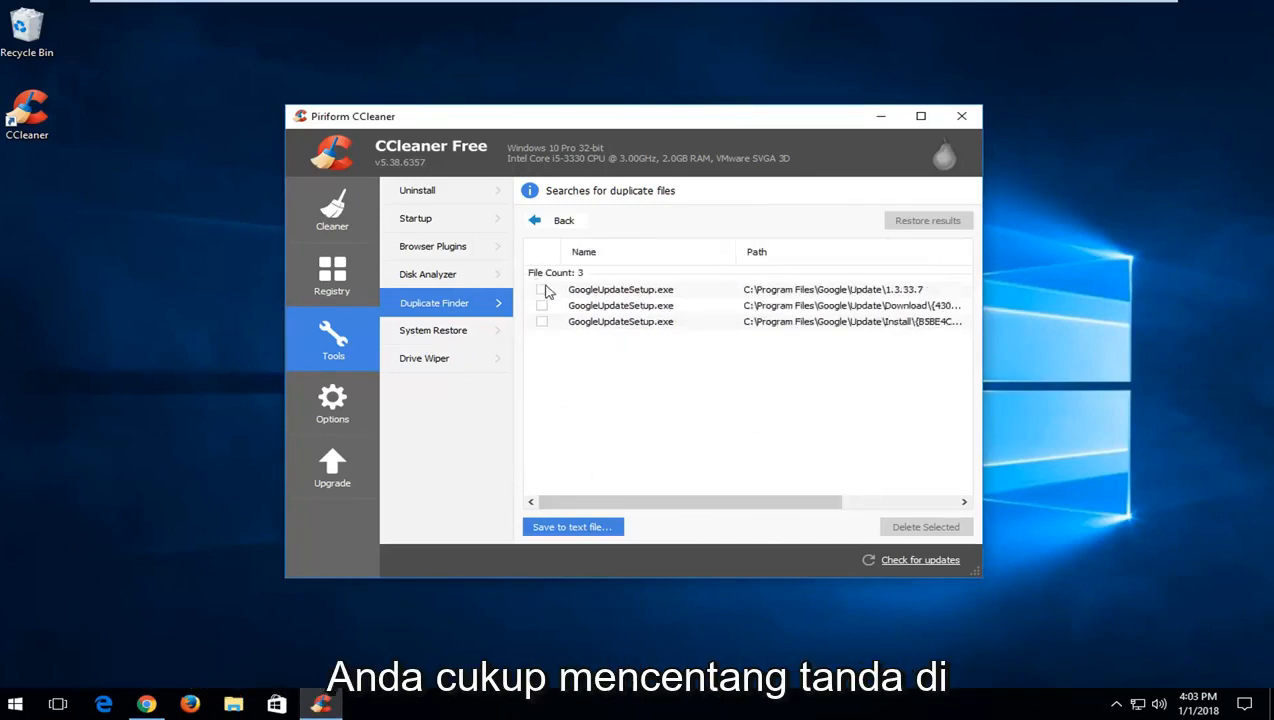
left_click(541, 305)
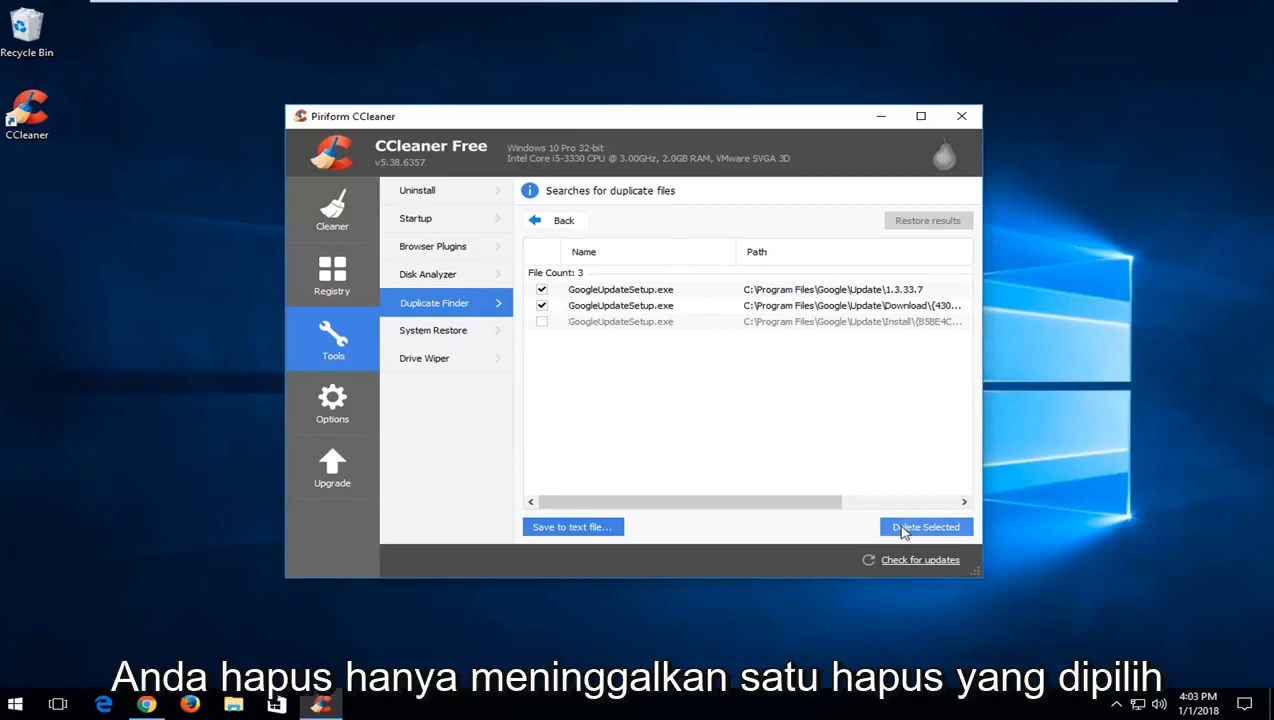
Step: Delete the two checked GoogleUpdateSetup.exe duplicates and confirm the deletion
left_click(924, 527)
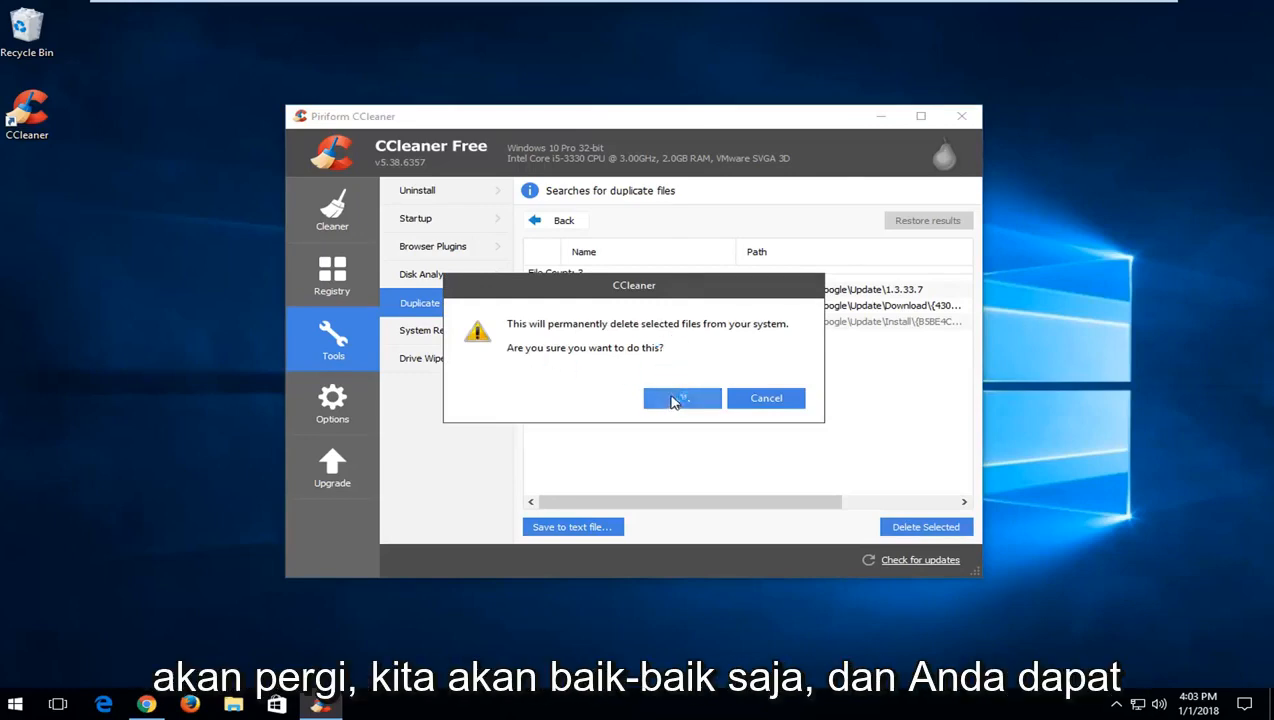
left_click(681, 398)
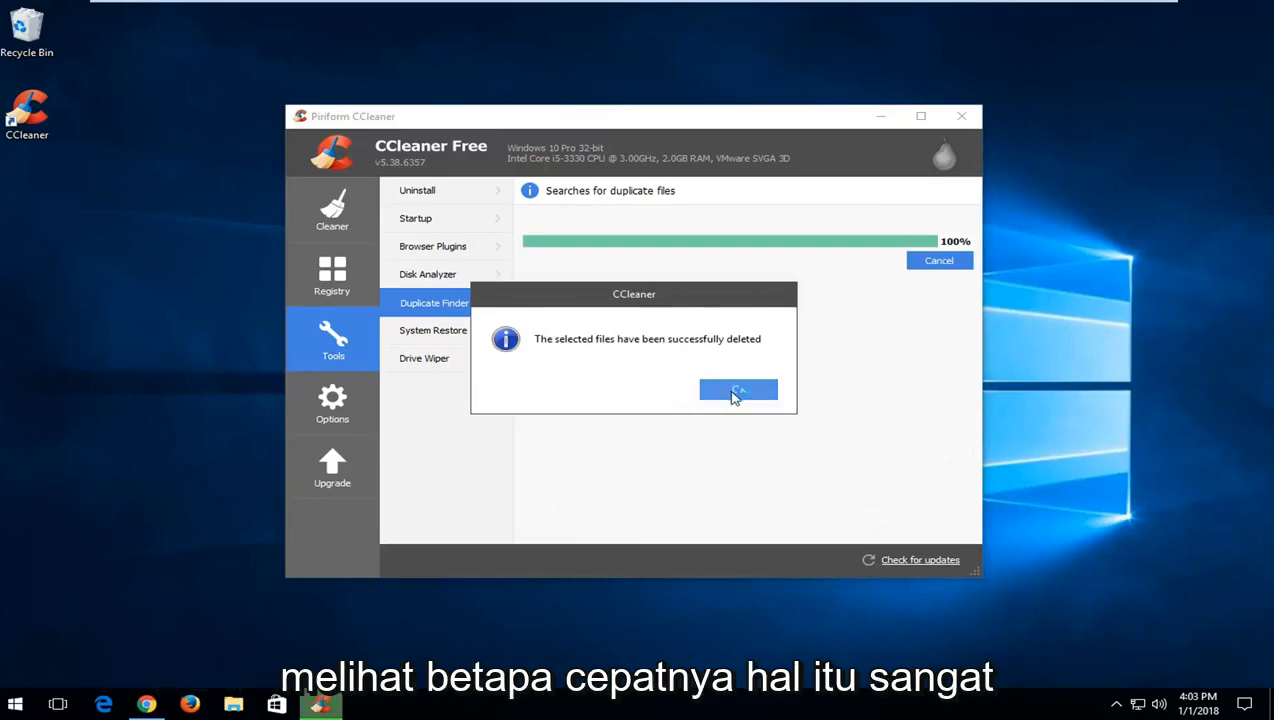
left_click(738, 390)
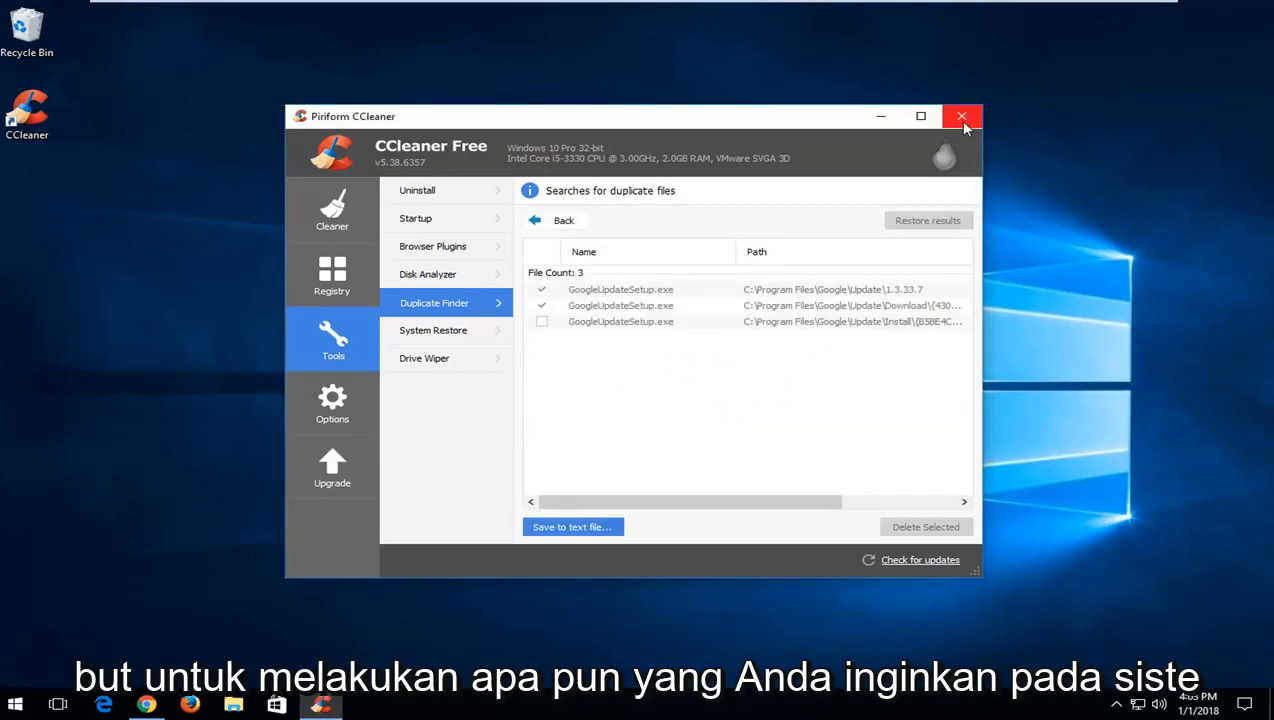
Step: Close CCleaner and dismiss the 'Monitoring Active' notice with 'OK Thanks'
left_click(961, 116)
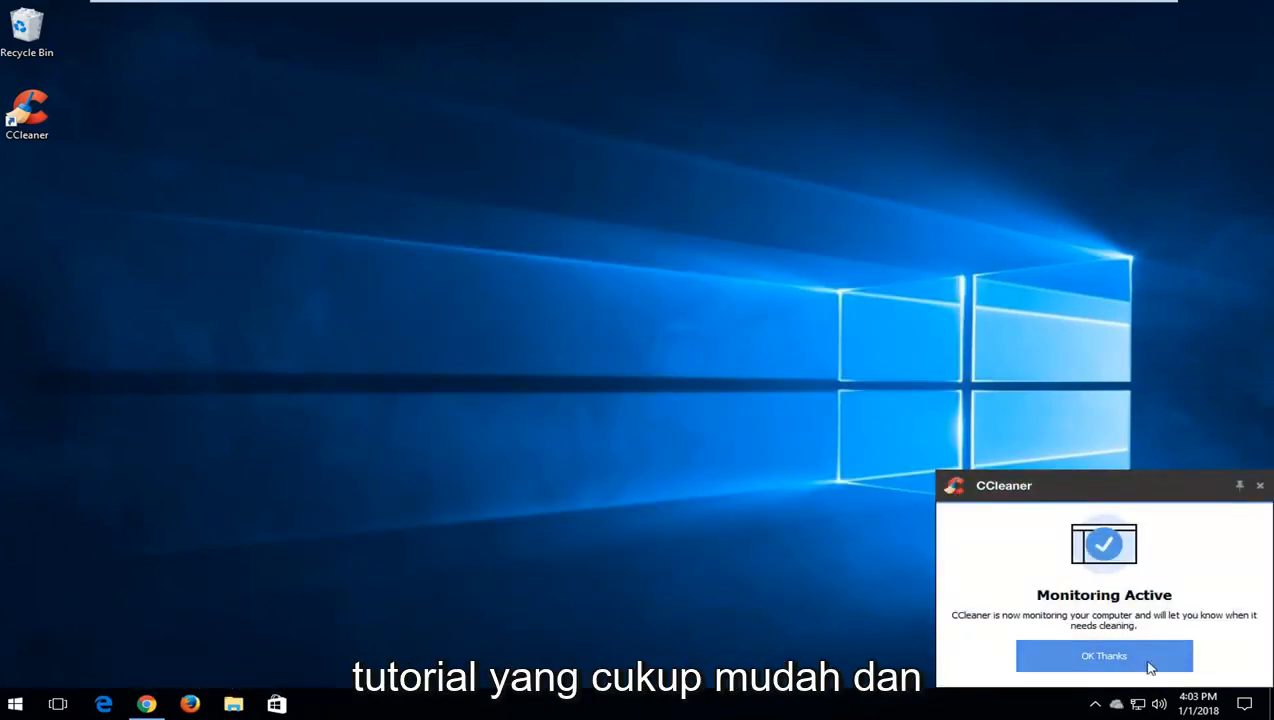
left_click(1104, 655)
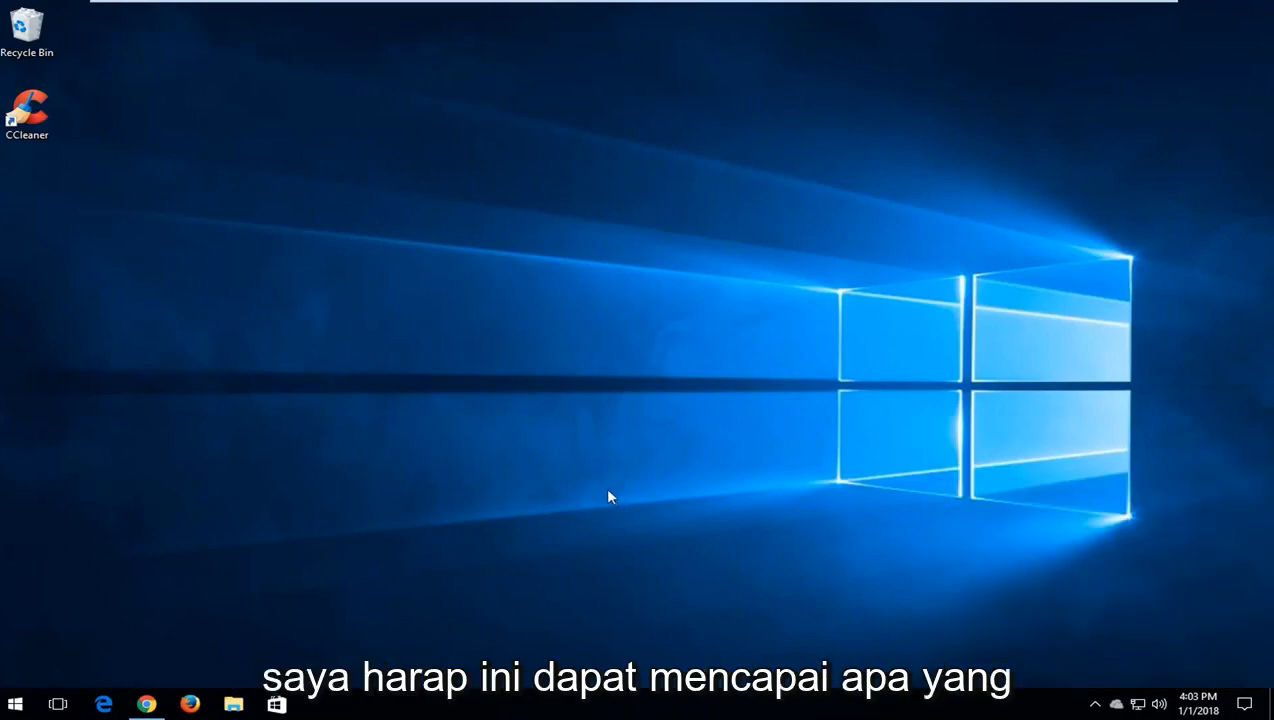